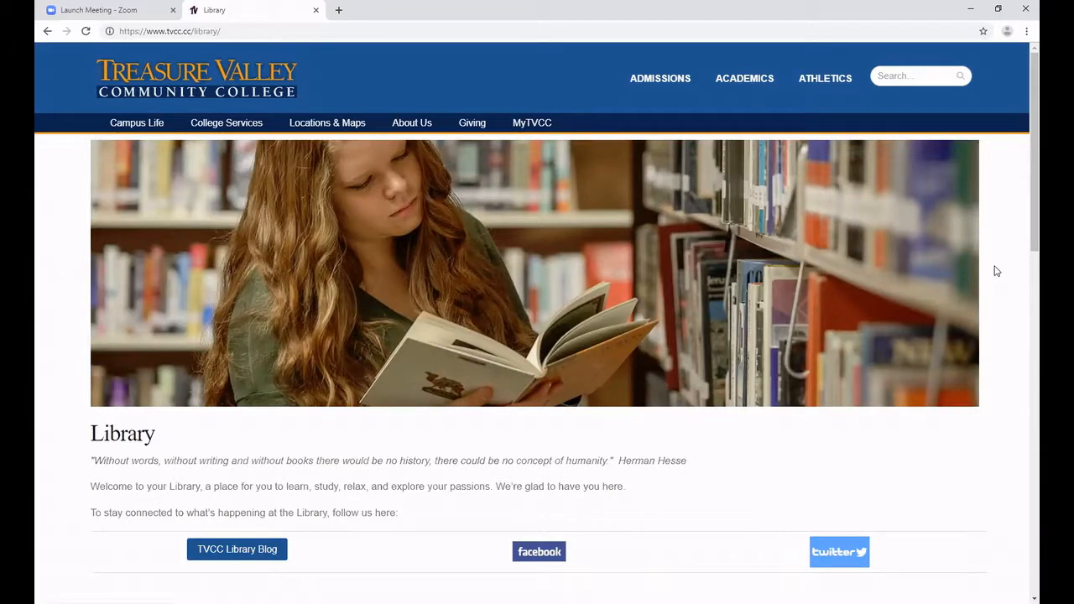
mouse_move(985, 306)
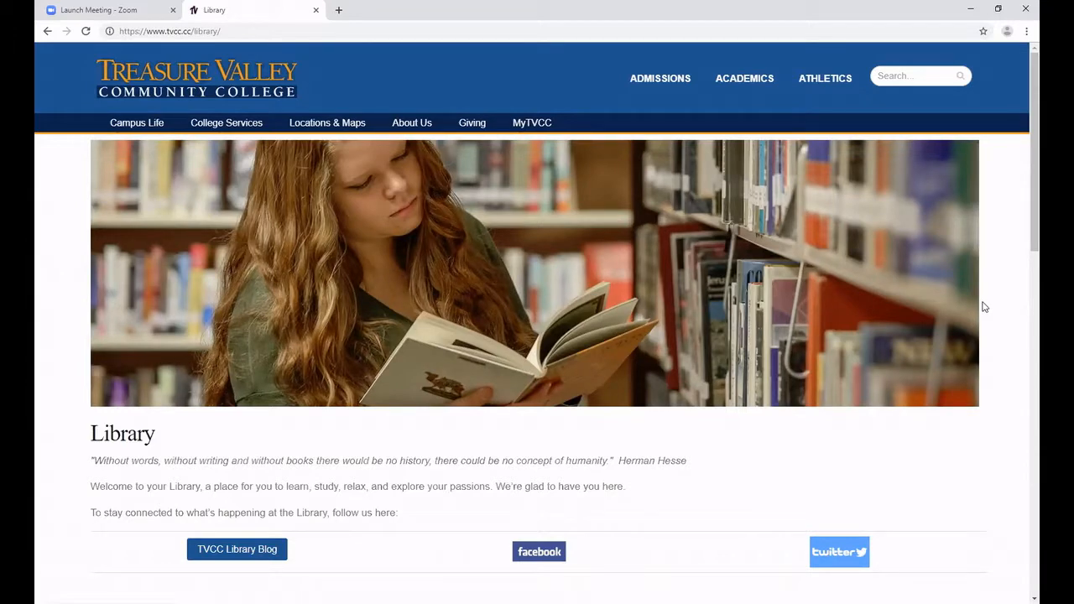
Scroll the TVCC Library home page down to the catalog search box and footer.
scroll("down", 3)
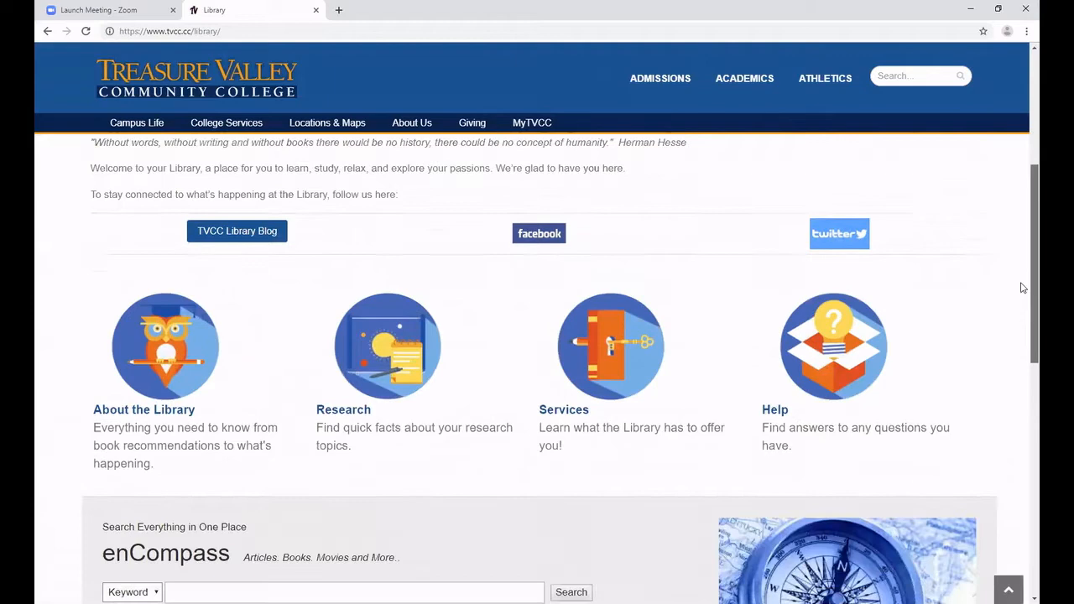
scroll("down", 3)
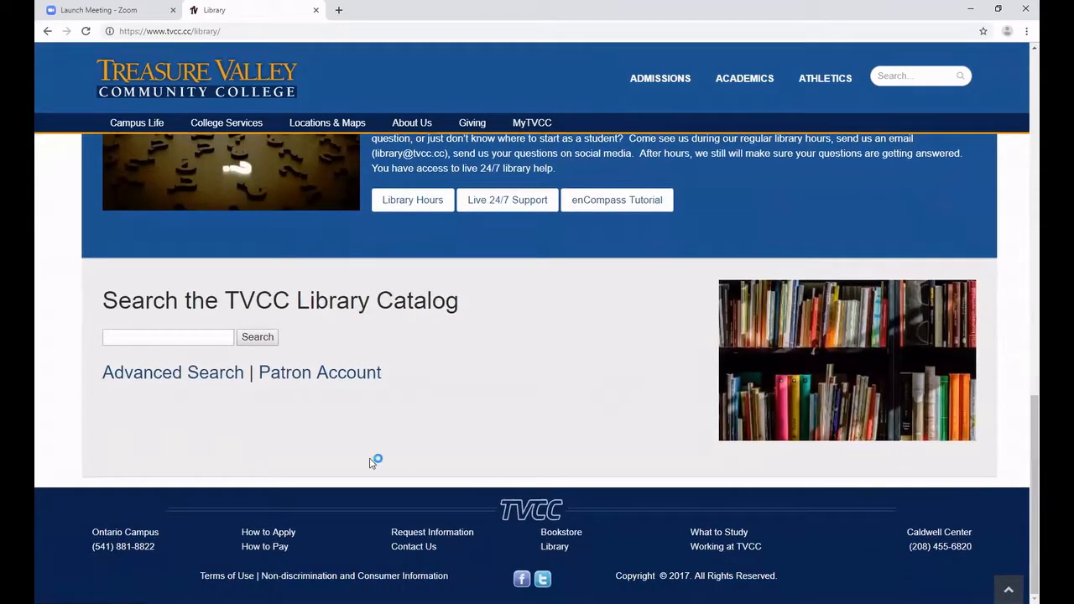
mouse_move(544, 383)
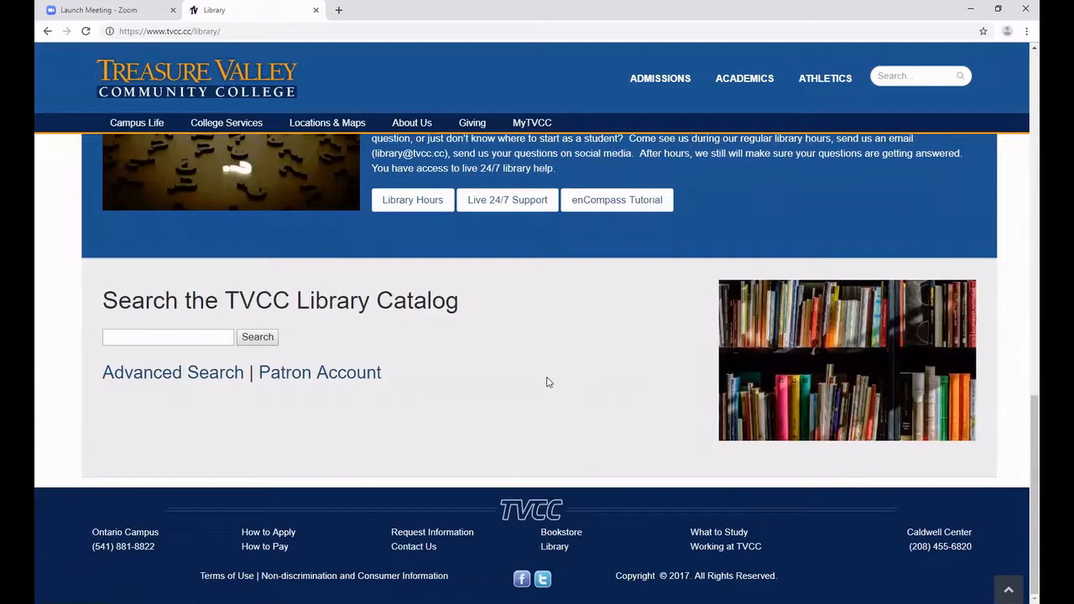
mouse_move(540, 373)
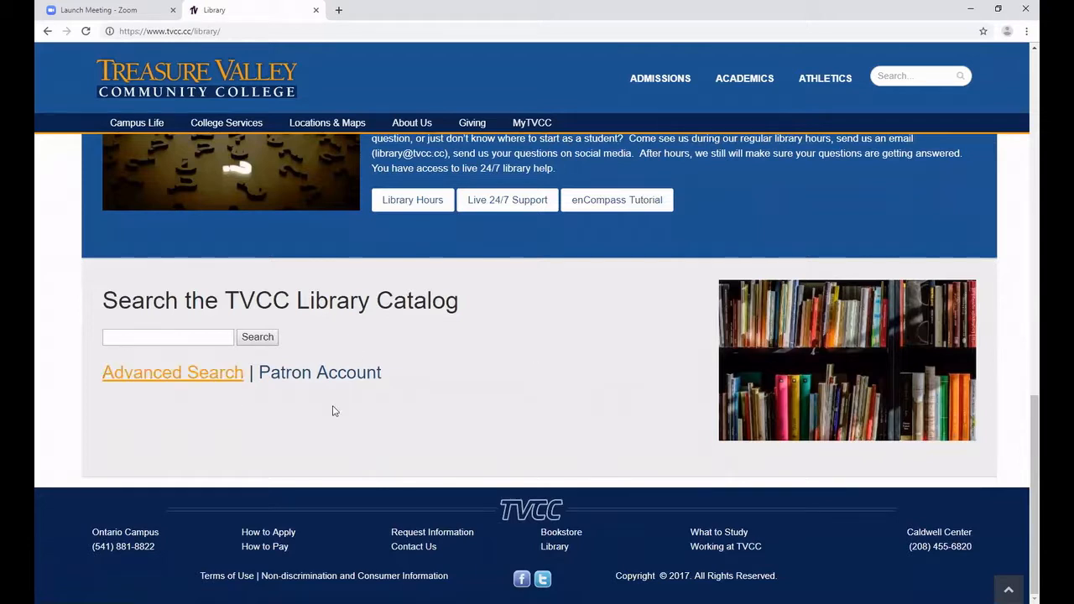
mouse_move(428, 375)
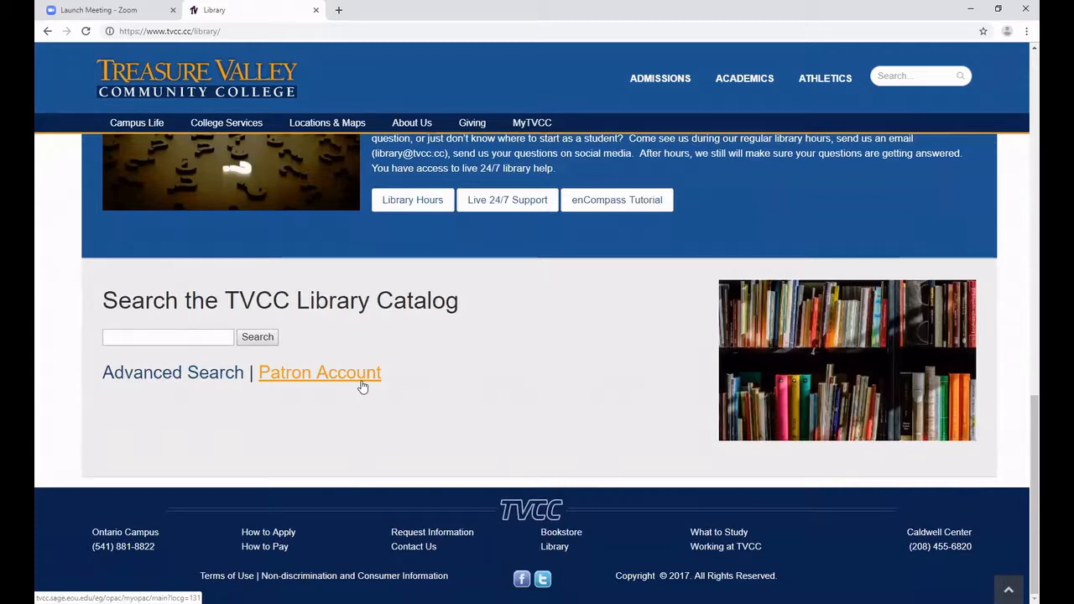
mouse_move(209, 329)
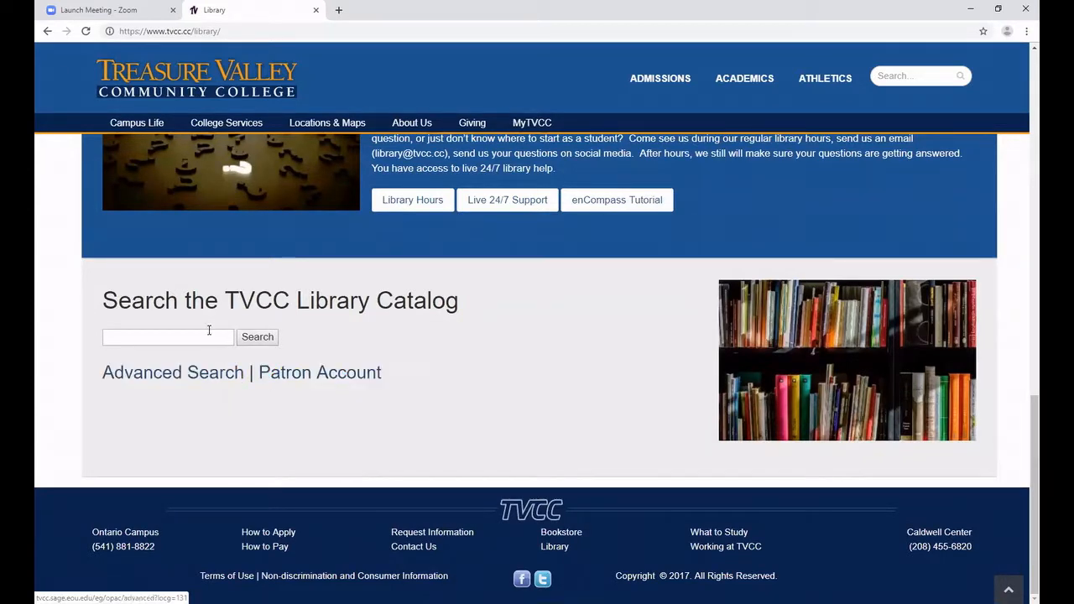
Run a keyword search for 'Star Trek' and review the search type options.
type("Star Trek")
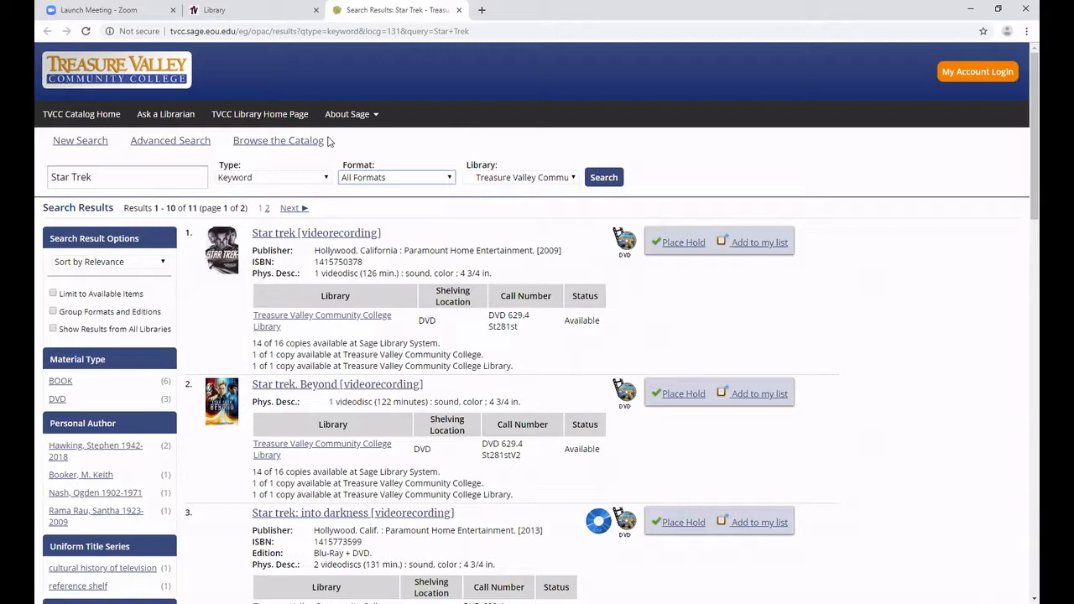
mouse_move(146, 152)
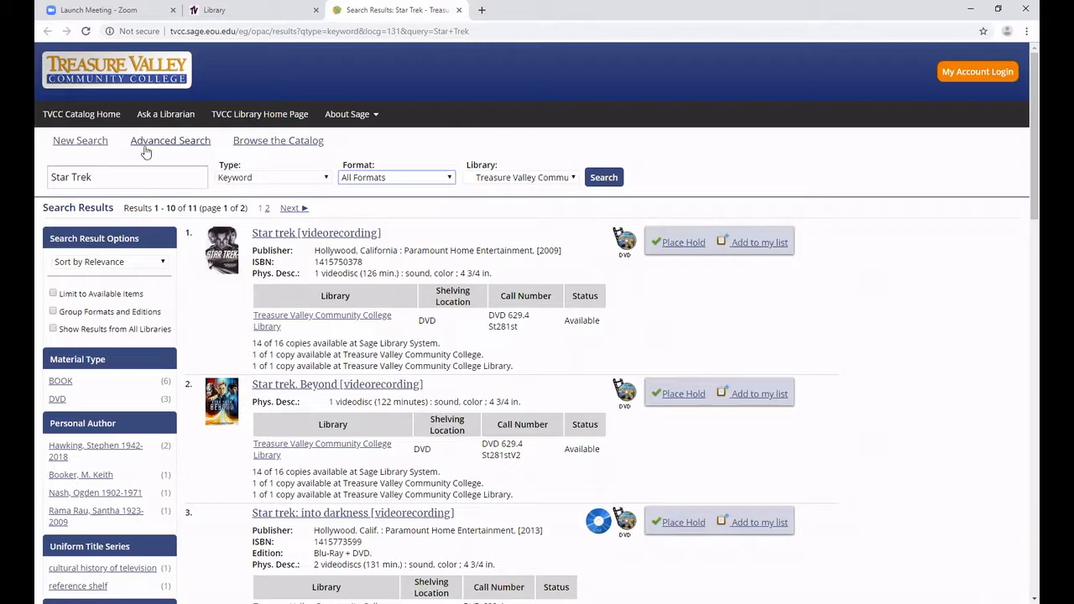
mouse_move(94, 194)
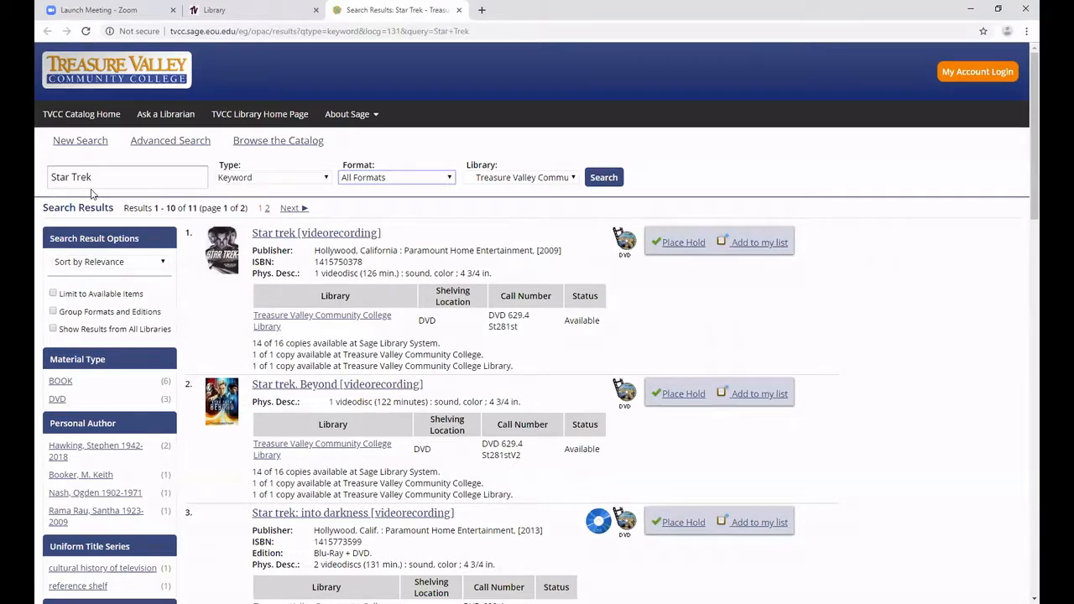
mouse_move(300, 181)
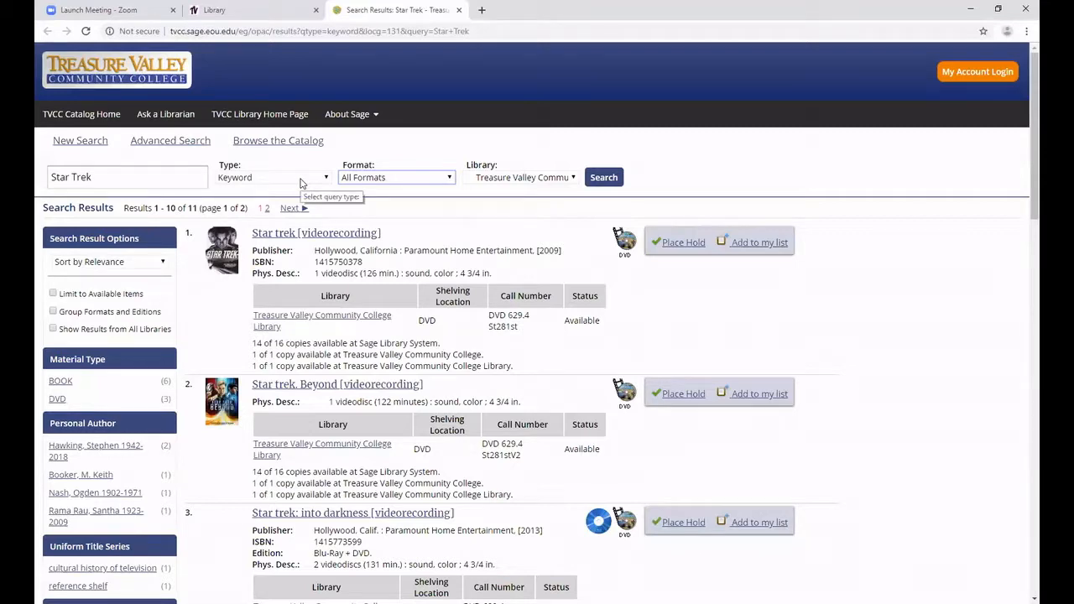
left_click(326, 177)
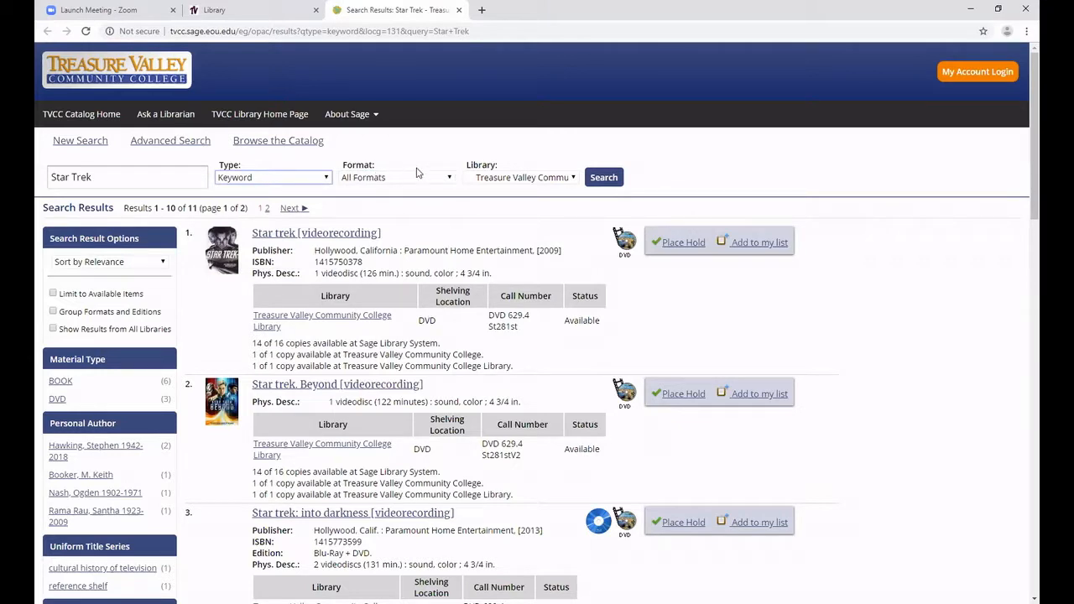
mouse_move(449, 177)
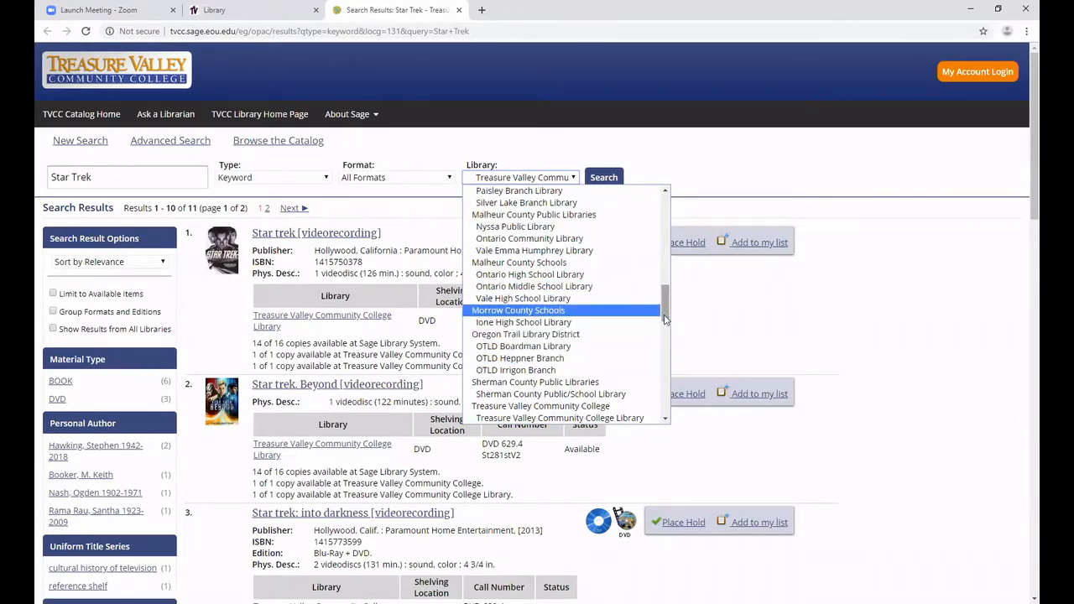
Choose Sage Library System from the top of the Library dropdown.
scroll("up", 3)
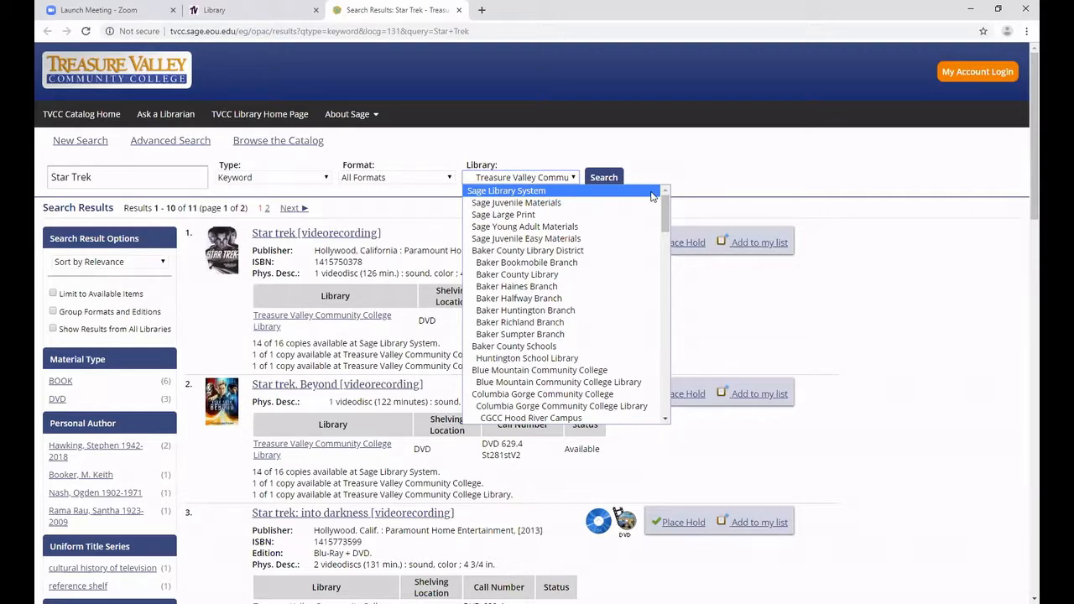
left_click(506, 191)
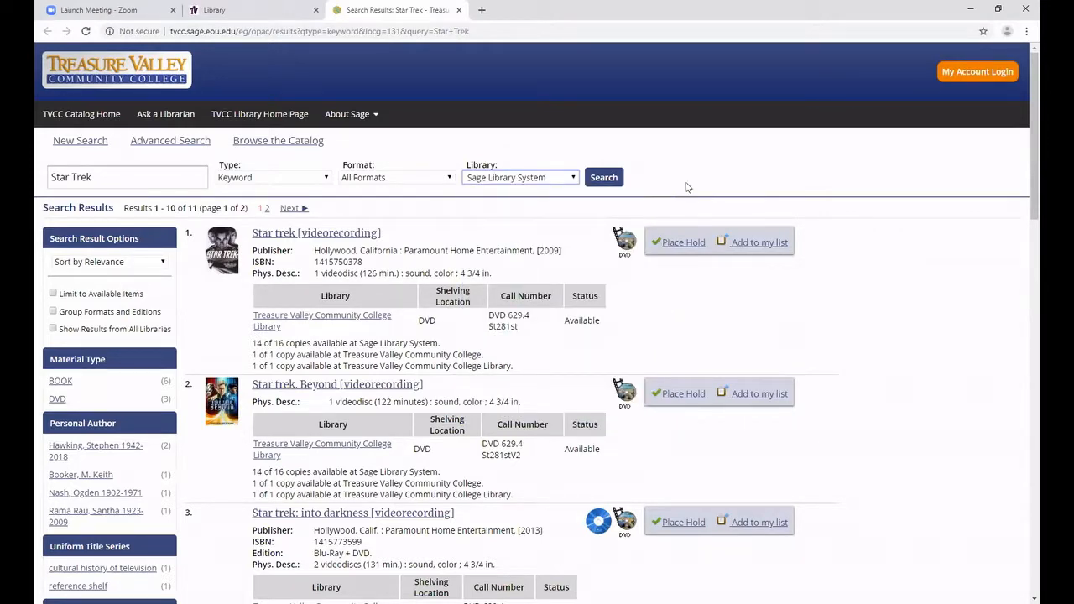
mouse_move(772, 185)
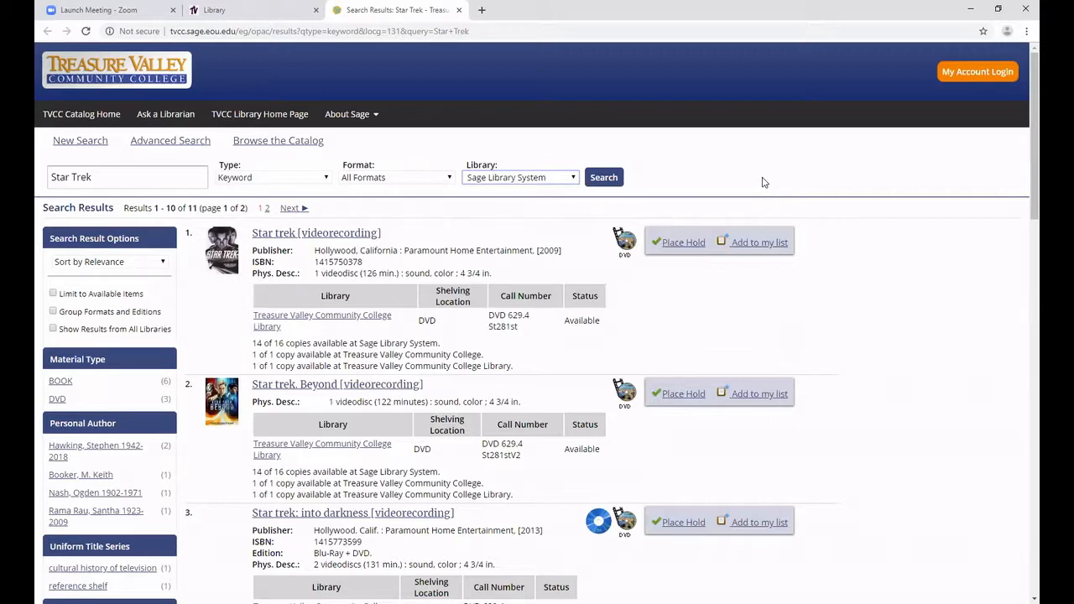
mouse_move(546, 438)
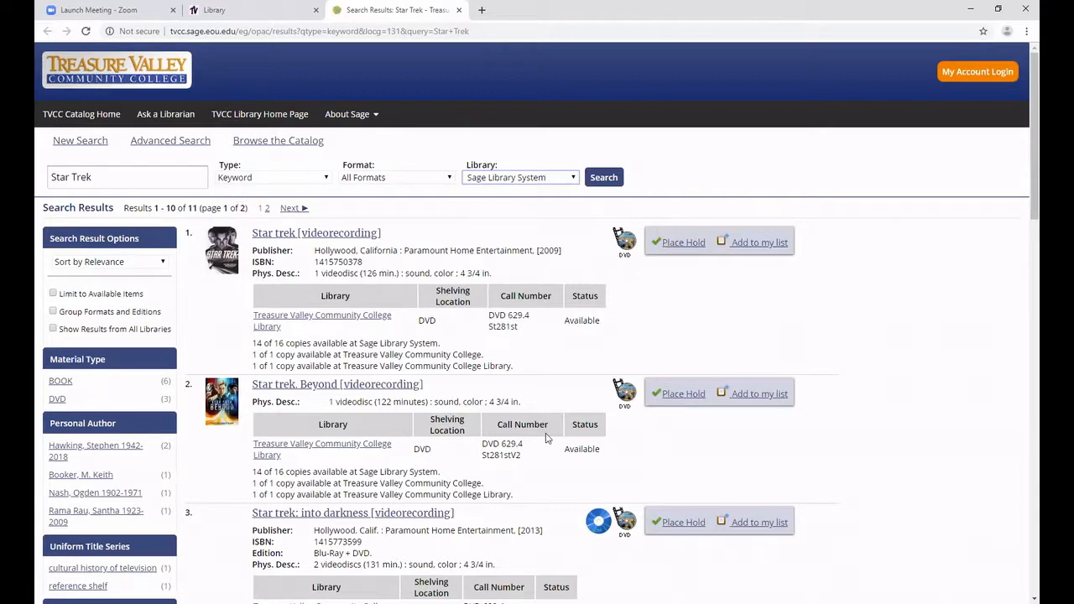
mouse_move(213, 312)
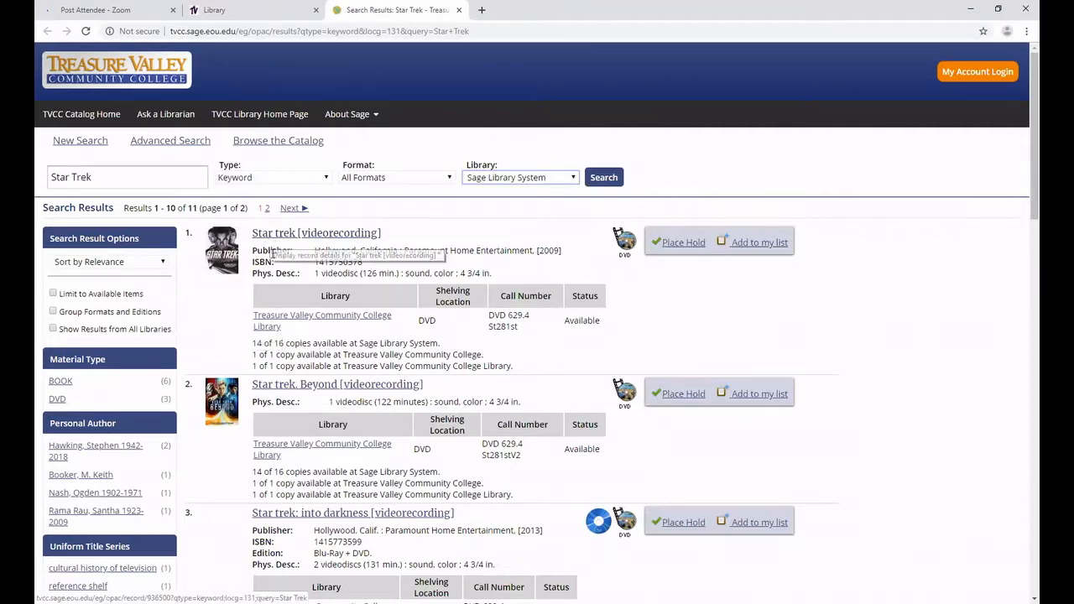
mouse_move(412, 267)
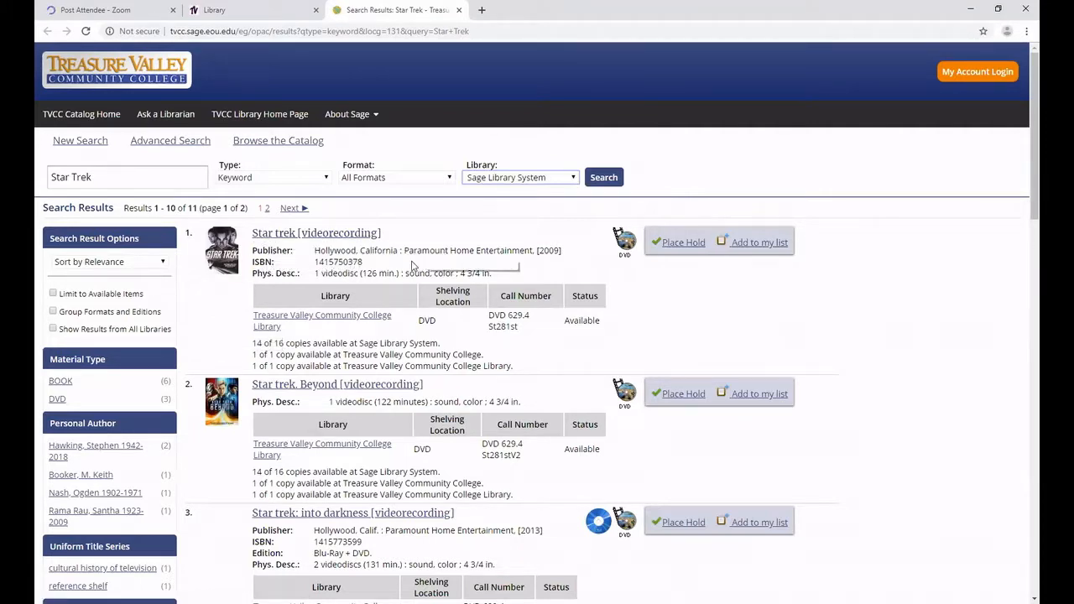
mouse_move(397, 235)
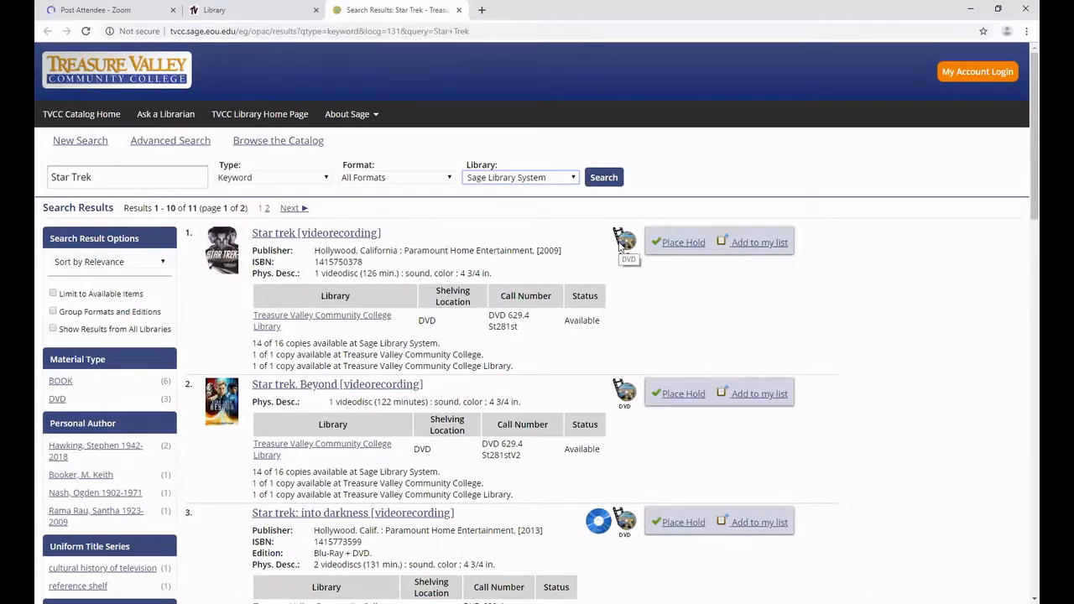
mouse_move(630, 285)
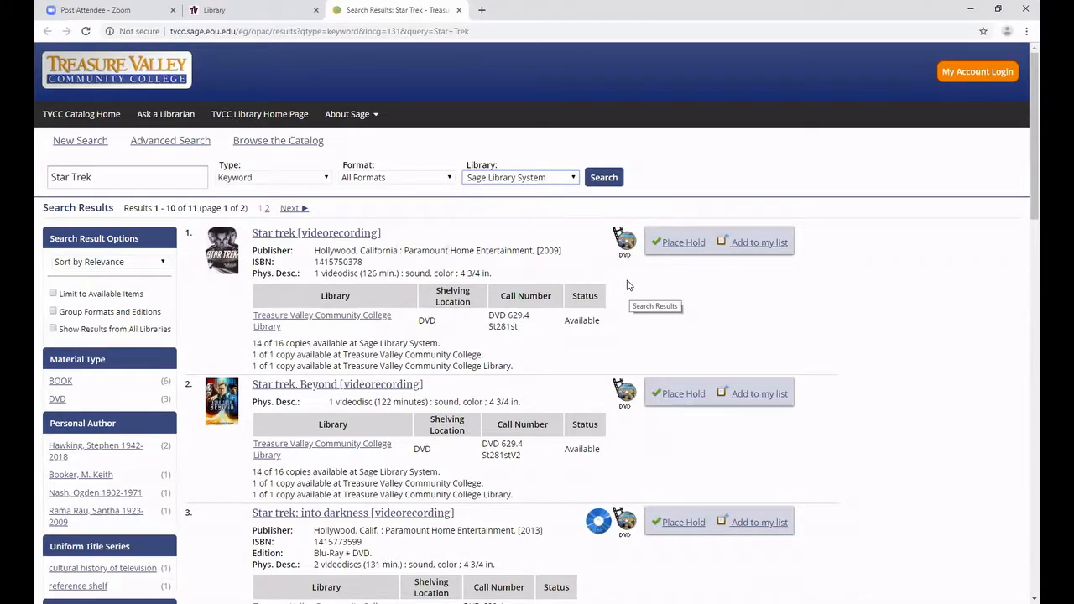
mouse_move(623, 265)
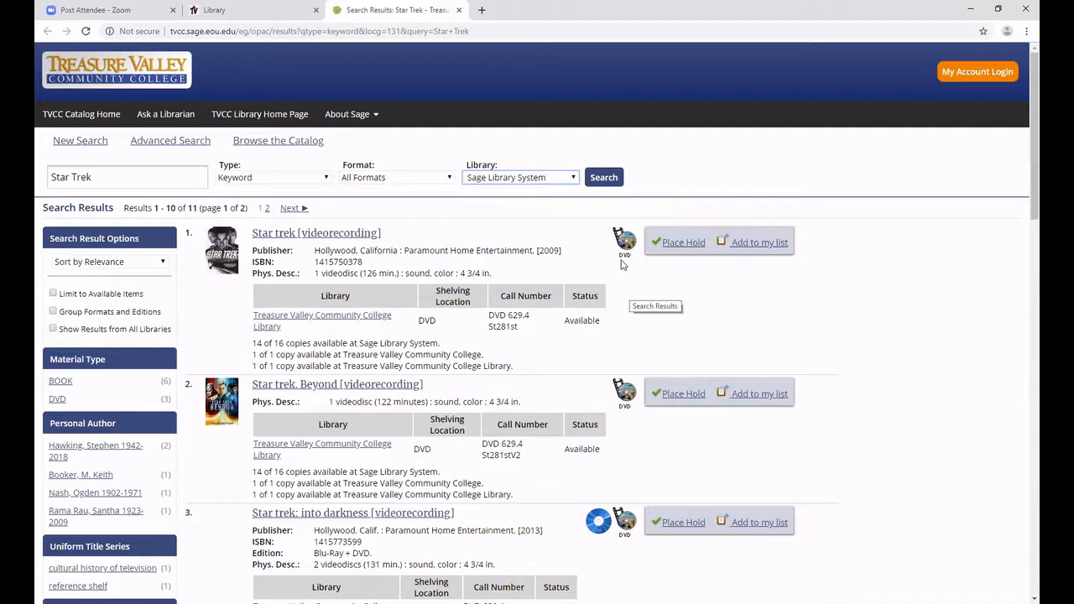
mouse_move(445, 265)
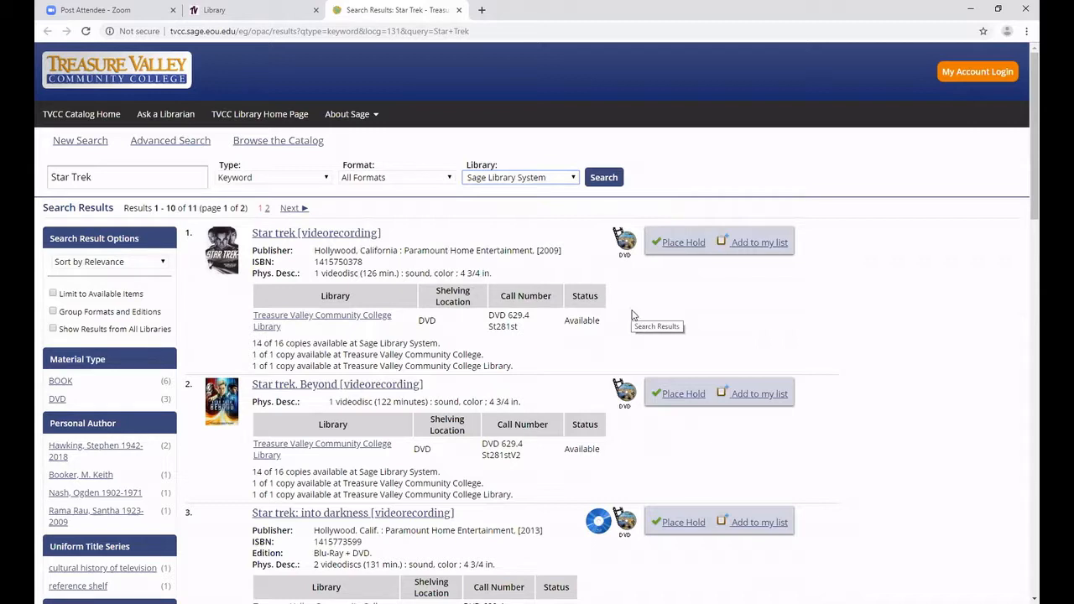
mouse_move(262, 342)
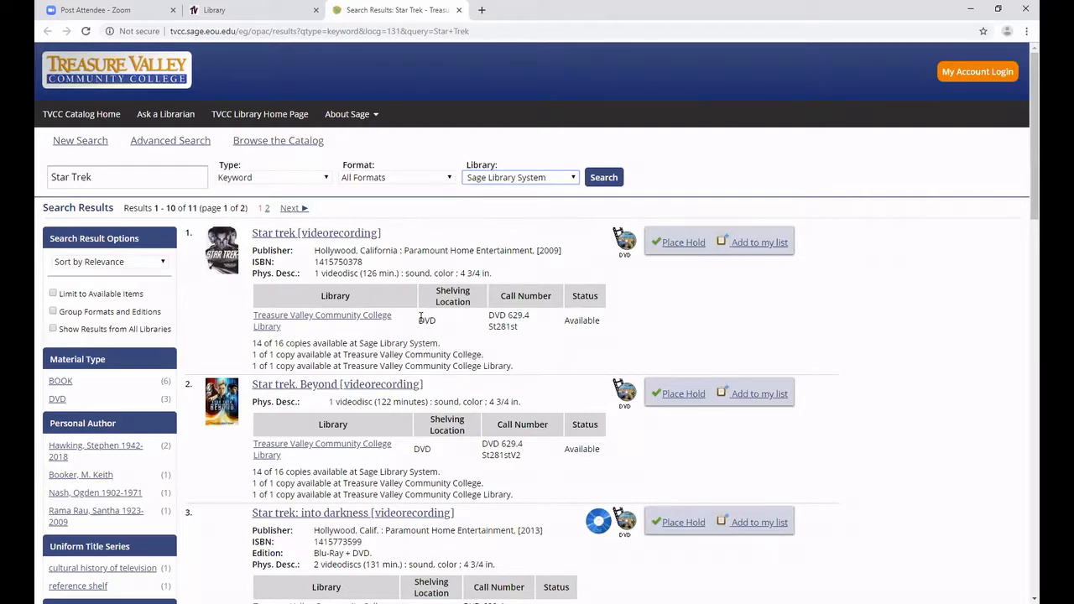
mouse_move(538, 327)
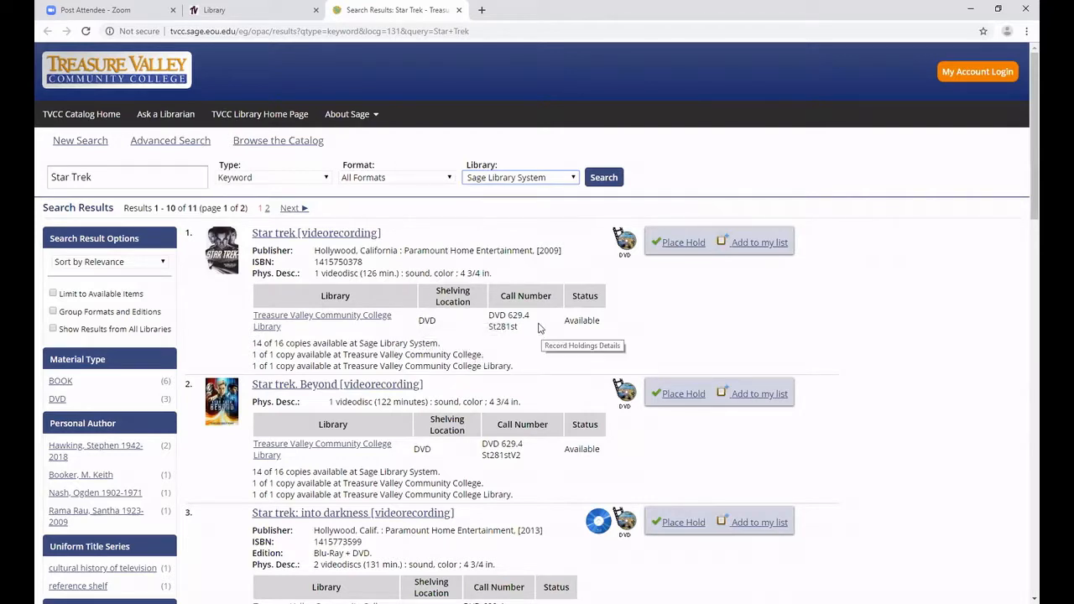
mouse_move(531, 329)
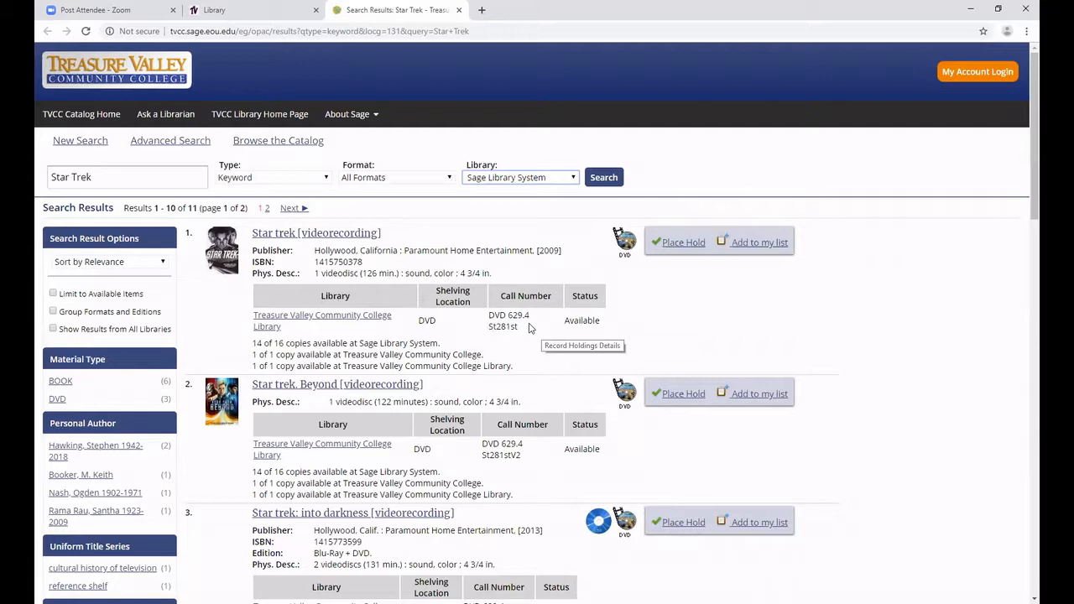
mouse_move(530, 327)
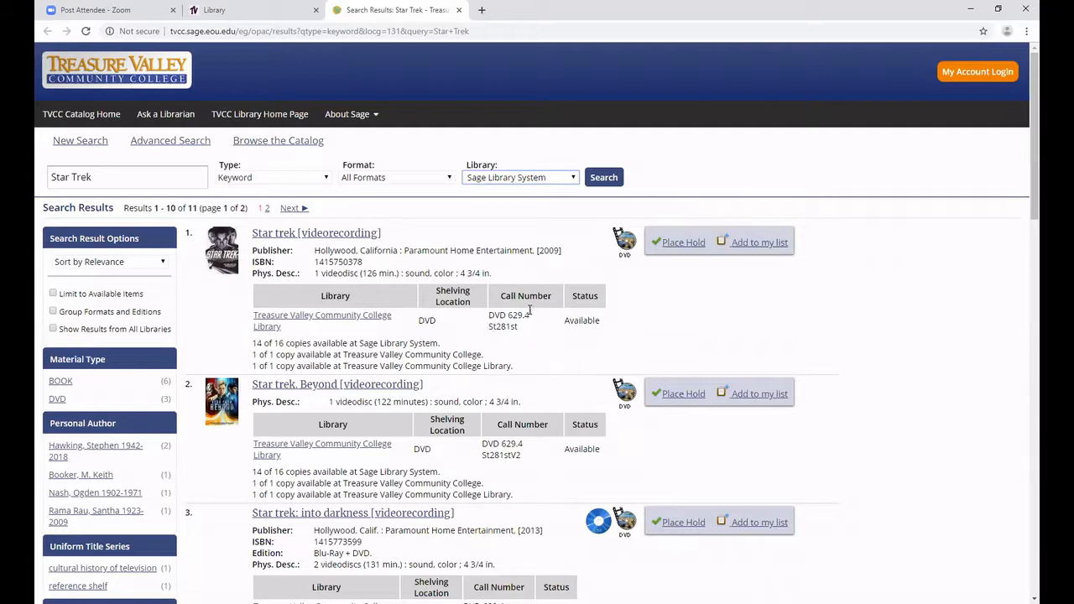
mouse_move(485, 336)
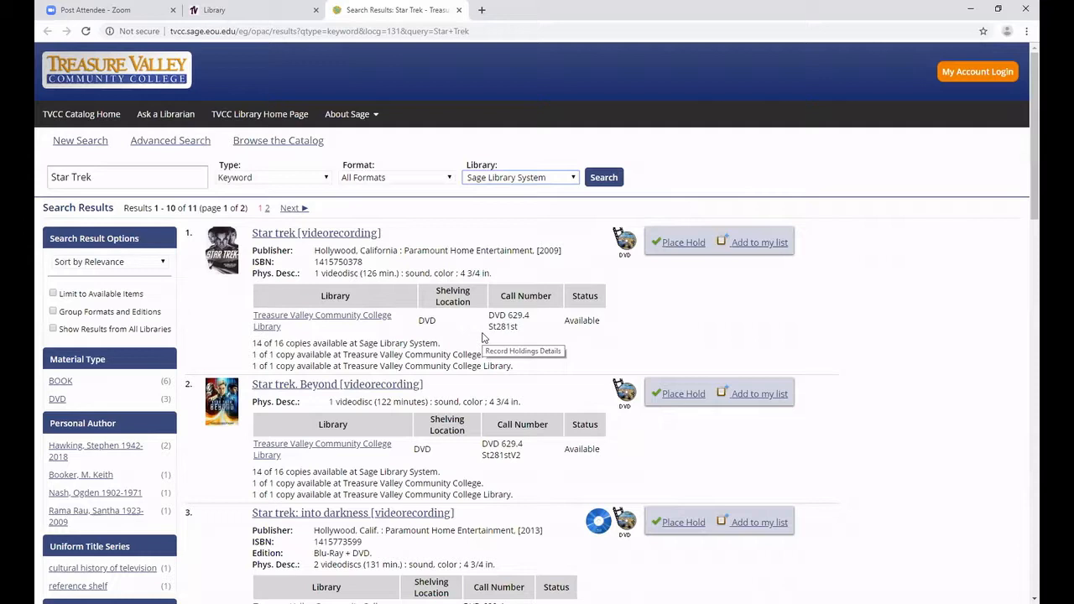
mouse_move(587, 321)
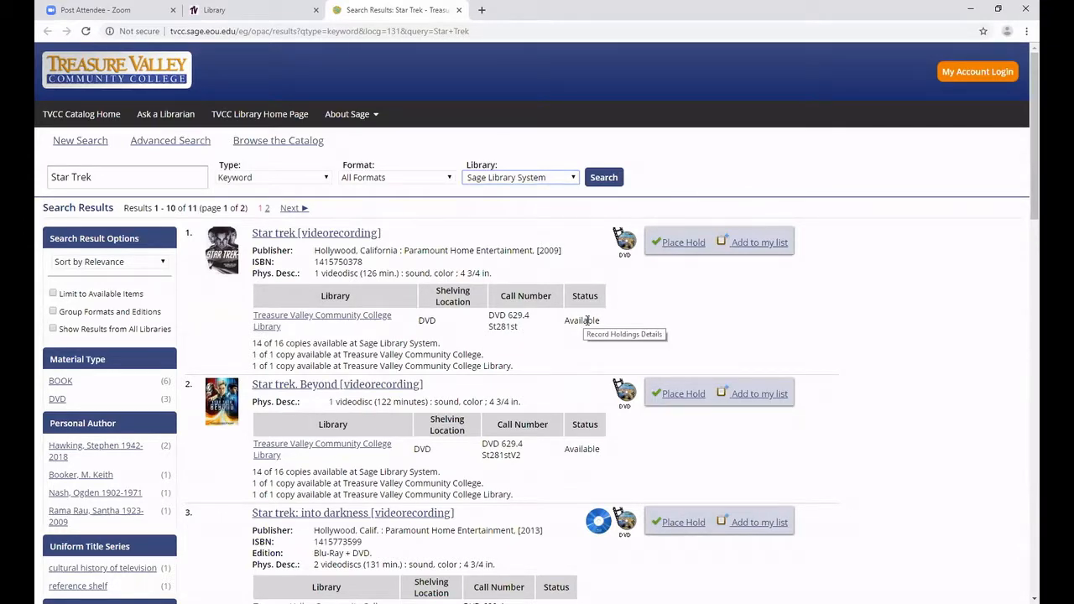
mouse_move(627, 327)
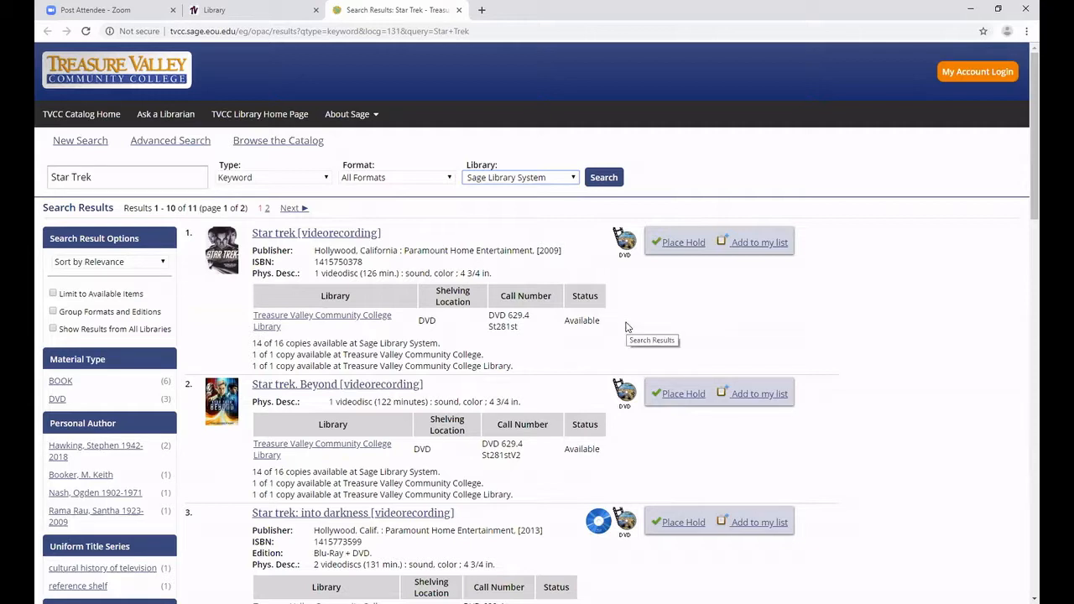
mouse_move(636, 326)
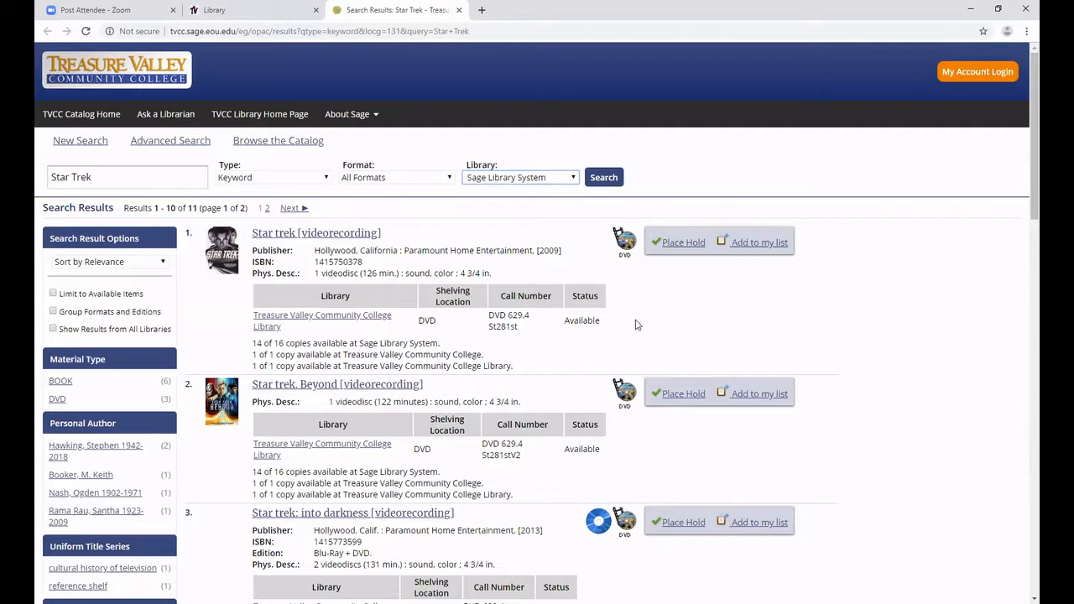
mouse_move(693, 266)
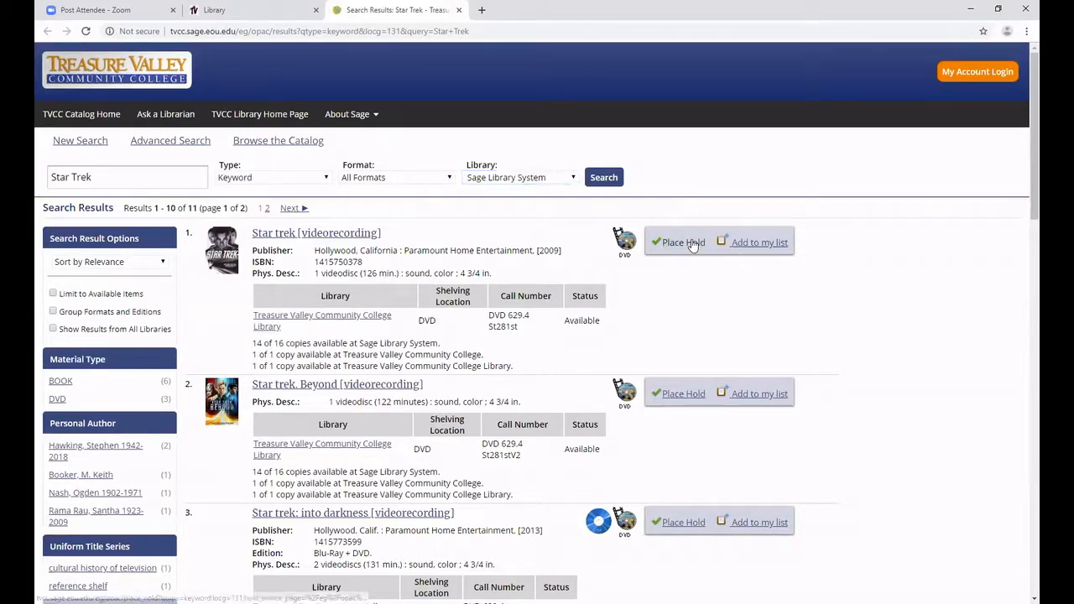
Request a hold on the first Star trek [videorecording] result.
left_click(683, 242)
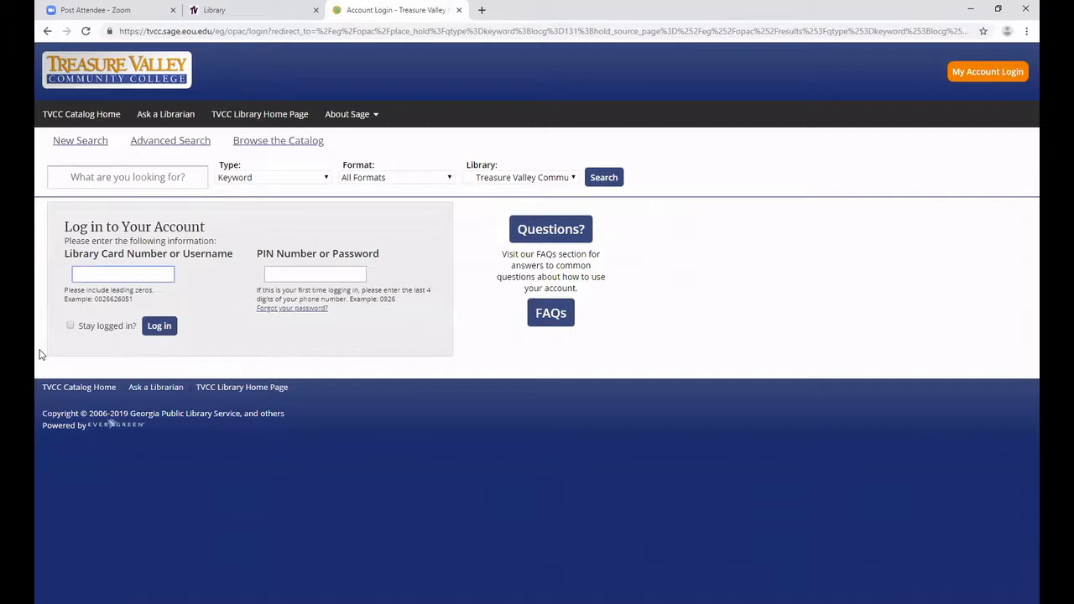
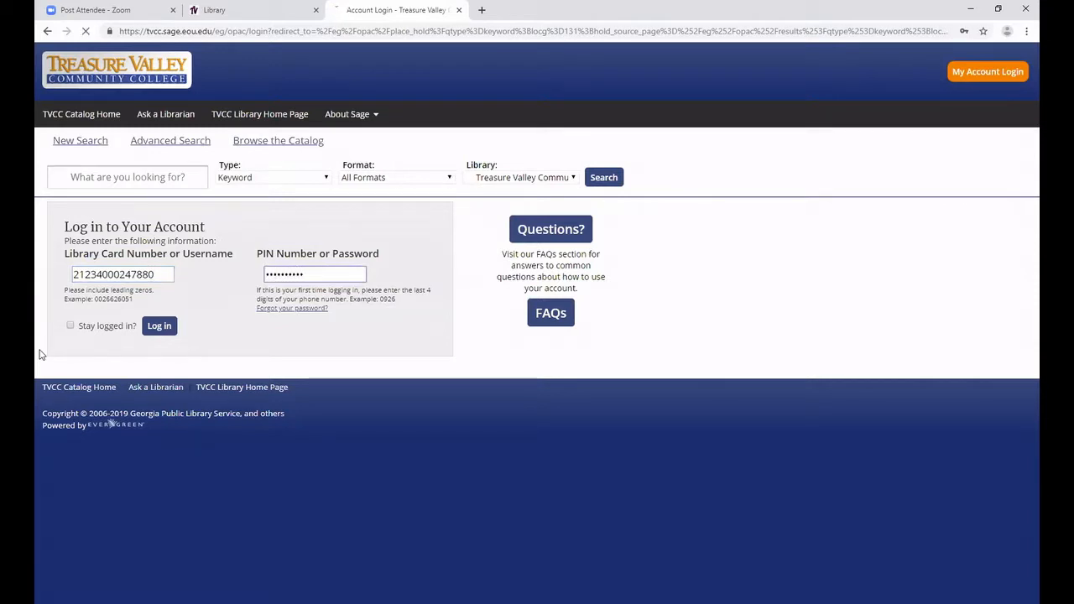
Log in with the library card number and PIN.
left_click(159, 326)
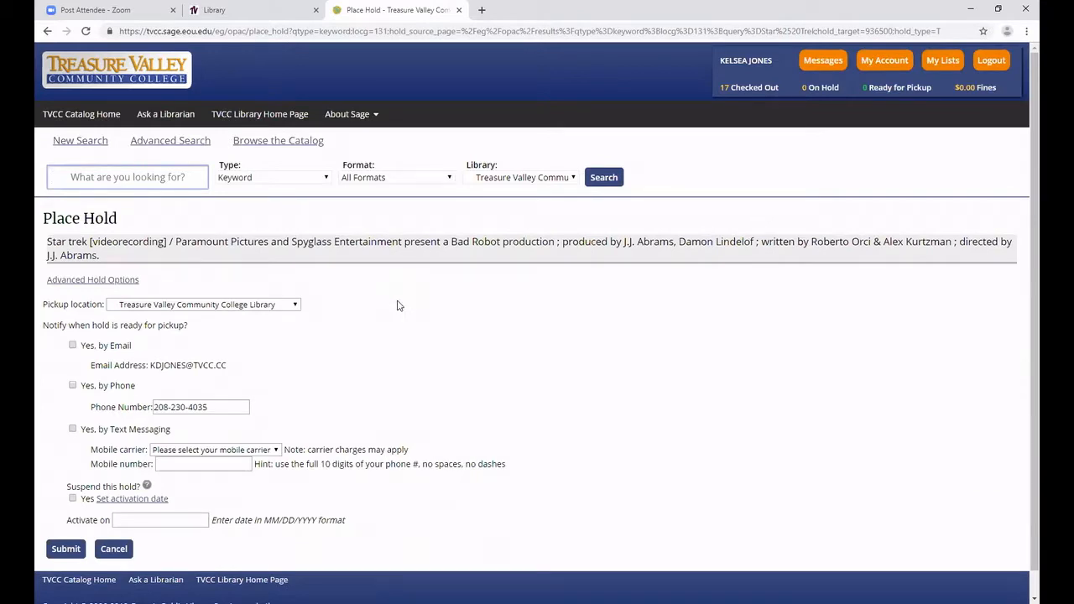
mouse_move(241, 335)
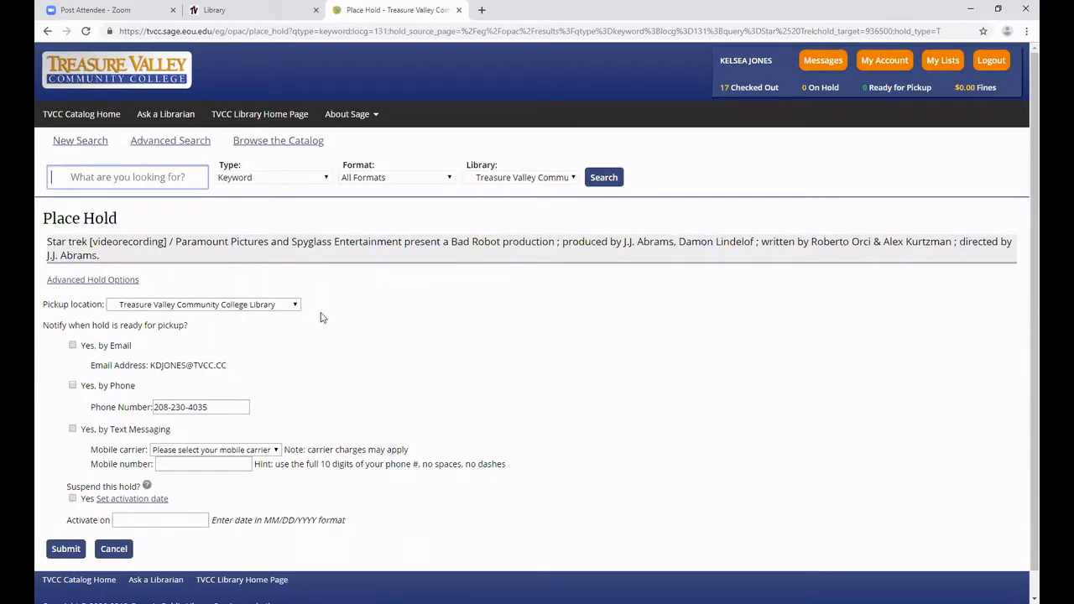
mouse_move(299, 310)
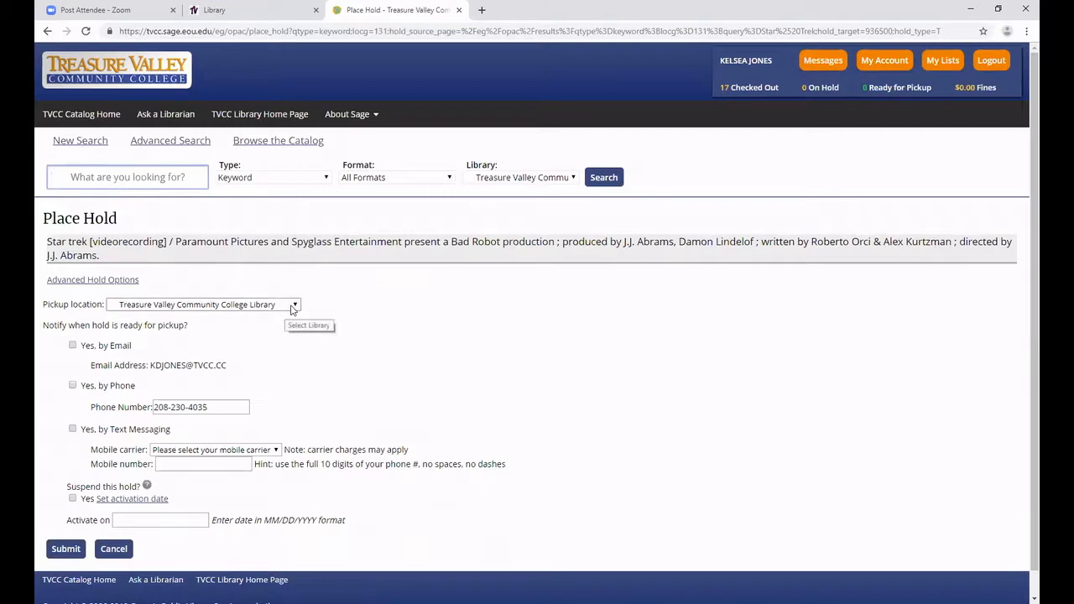
Submit the Star trek hold with TVCC-Caldwell as pickup location.
left_click(294, 305)
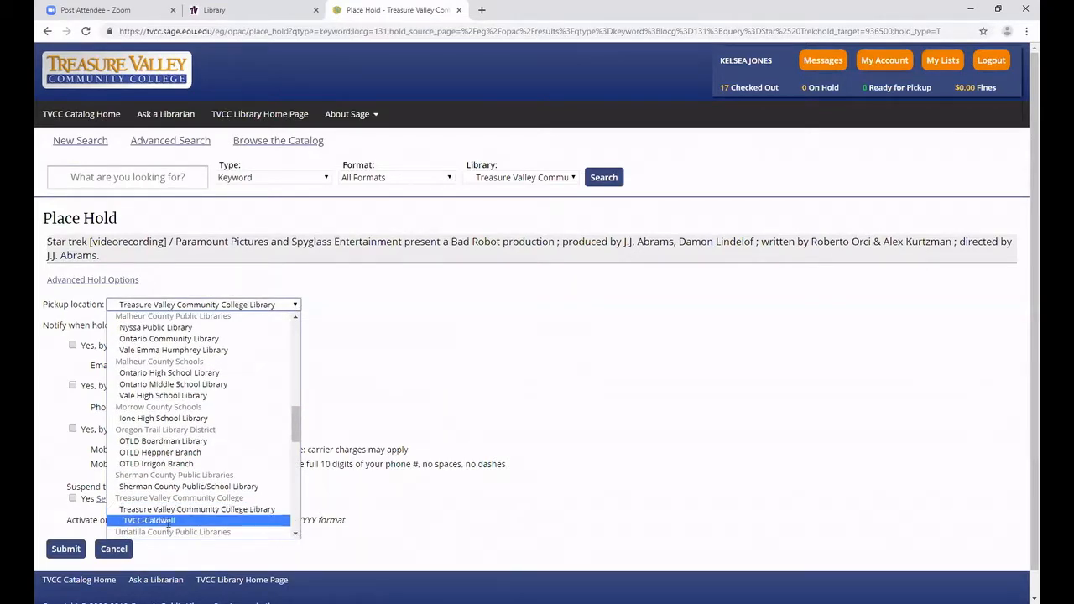
left_click(148, 521)
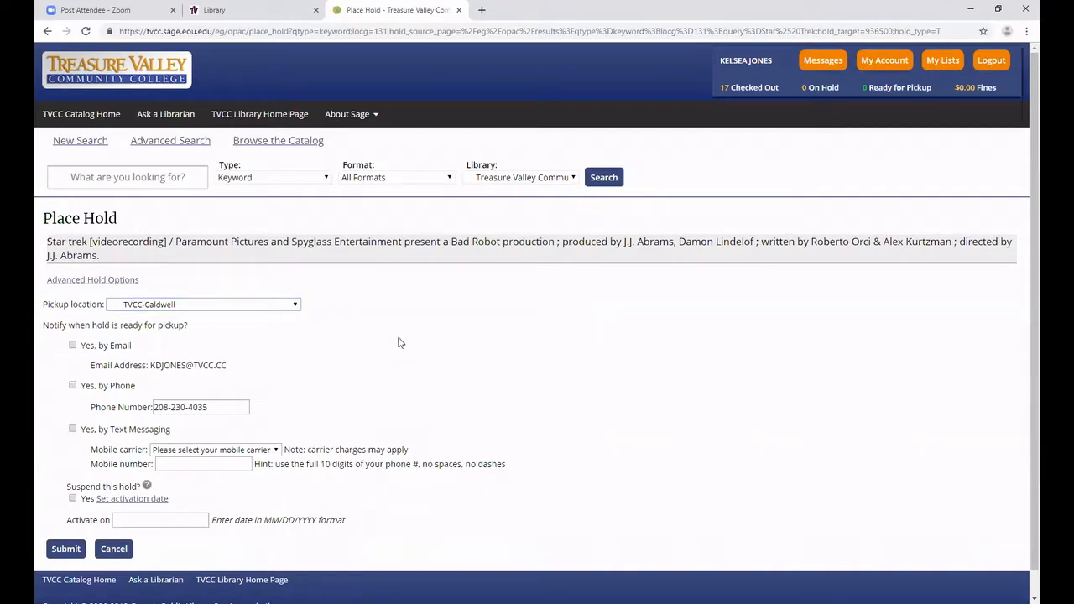
mouse_move(79, 378)
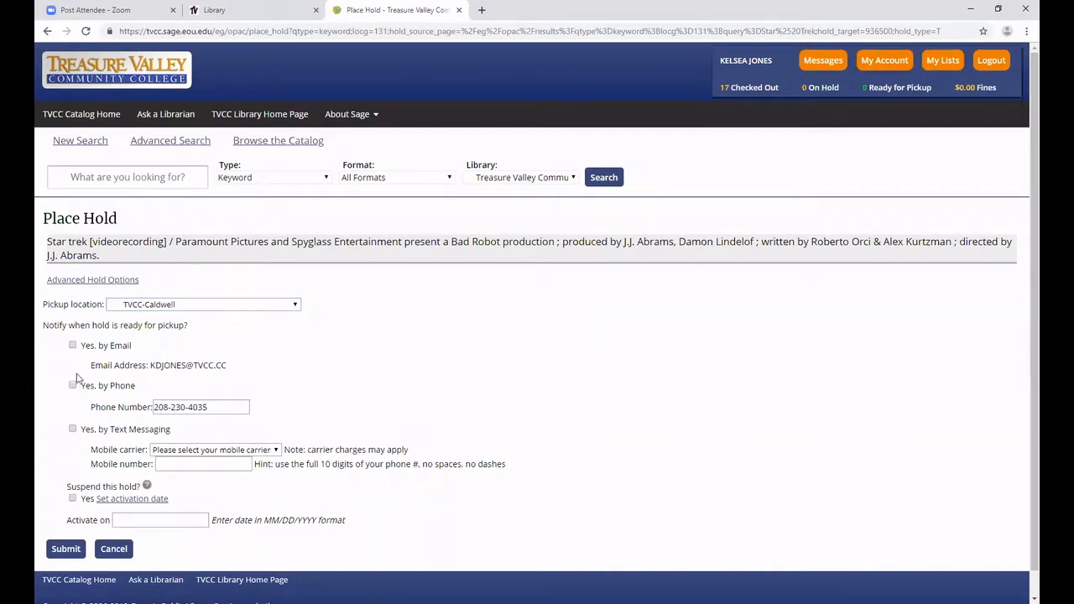
mouse_move(69, 397)
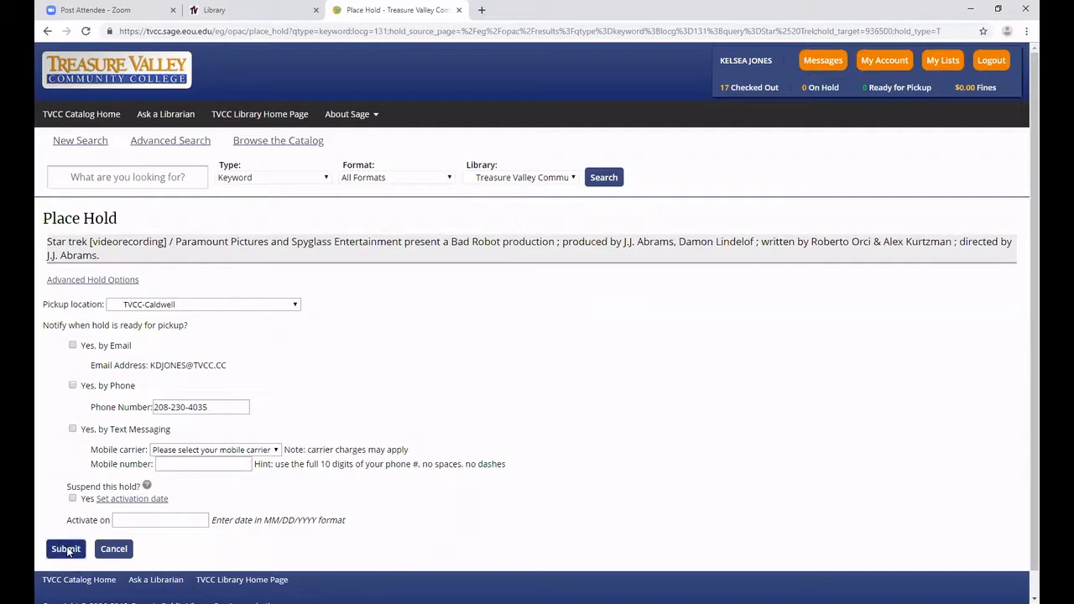
left_click(66, 548)
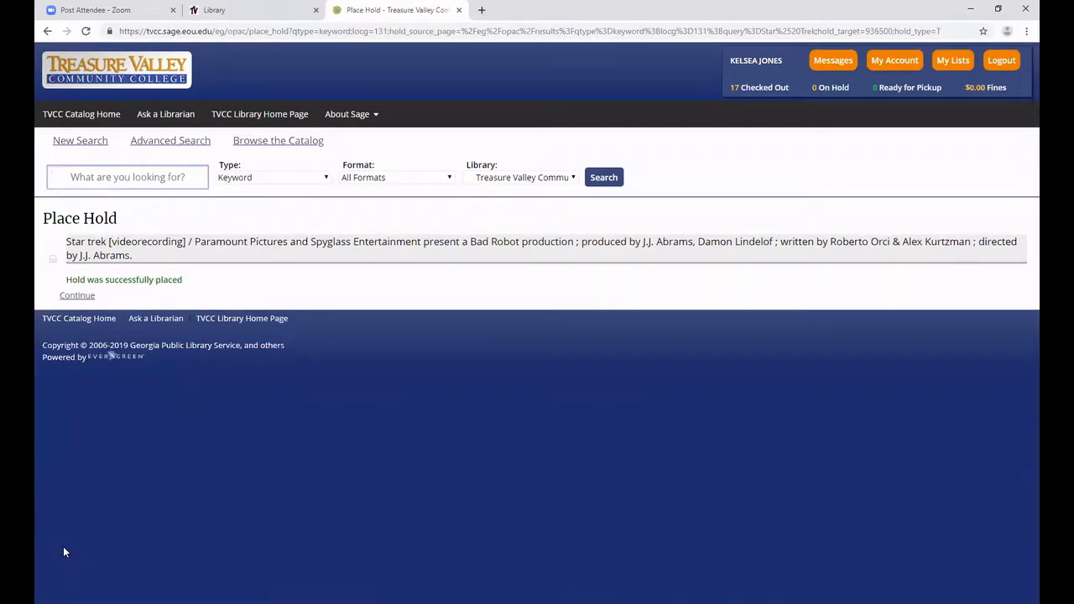
mouse_move(369, 412)
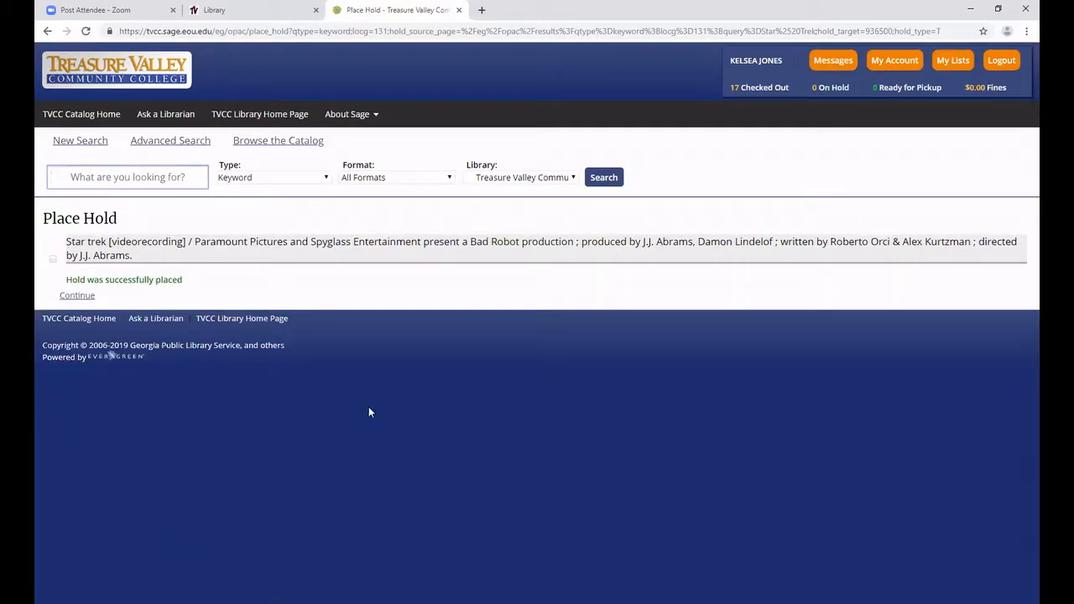
mouse_move(621, 268)
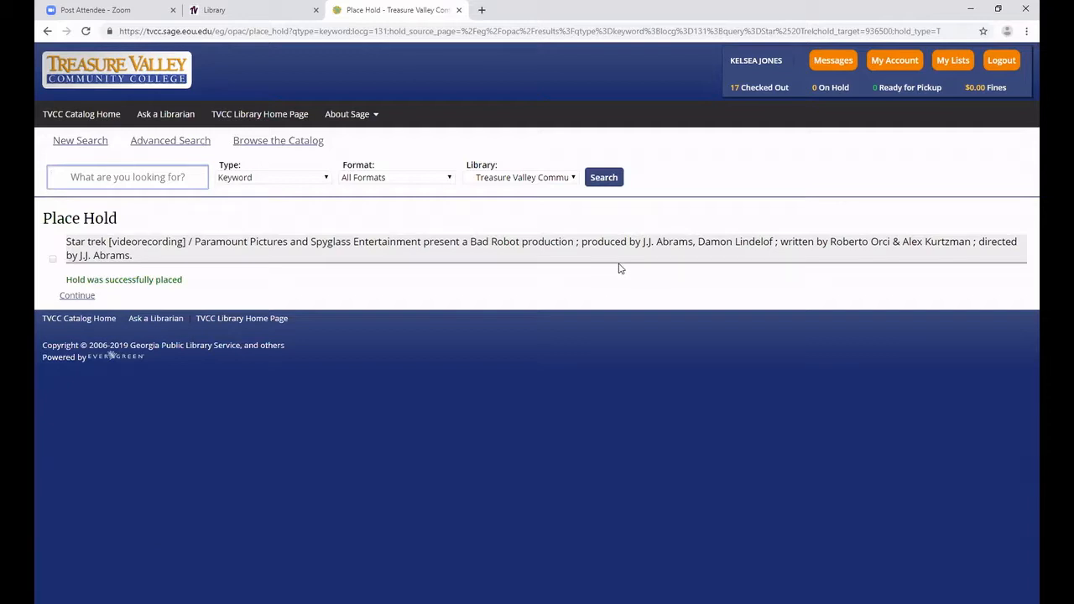
mouse_move(657, 237)
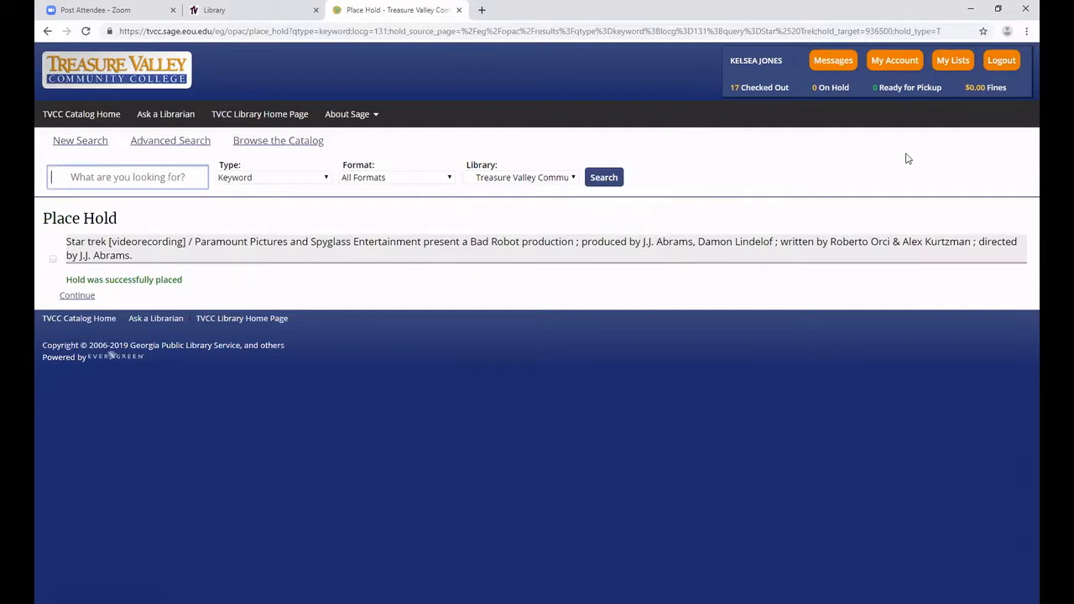
mouse_move(807, 95)
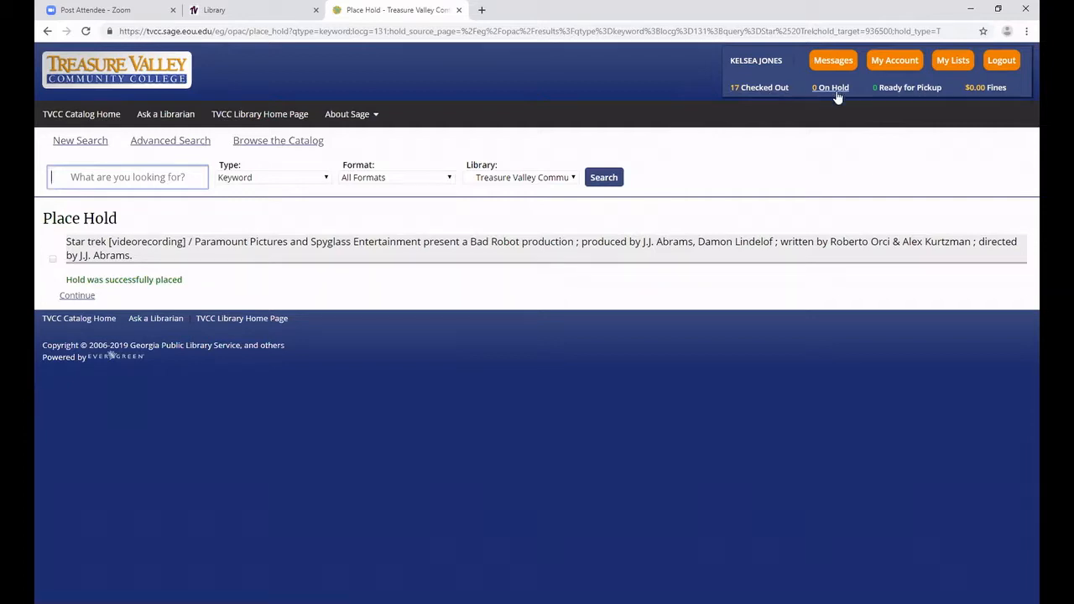
mouse_move(908, 87)
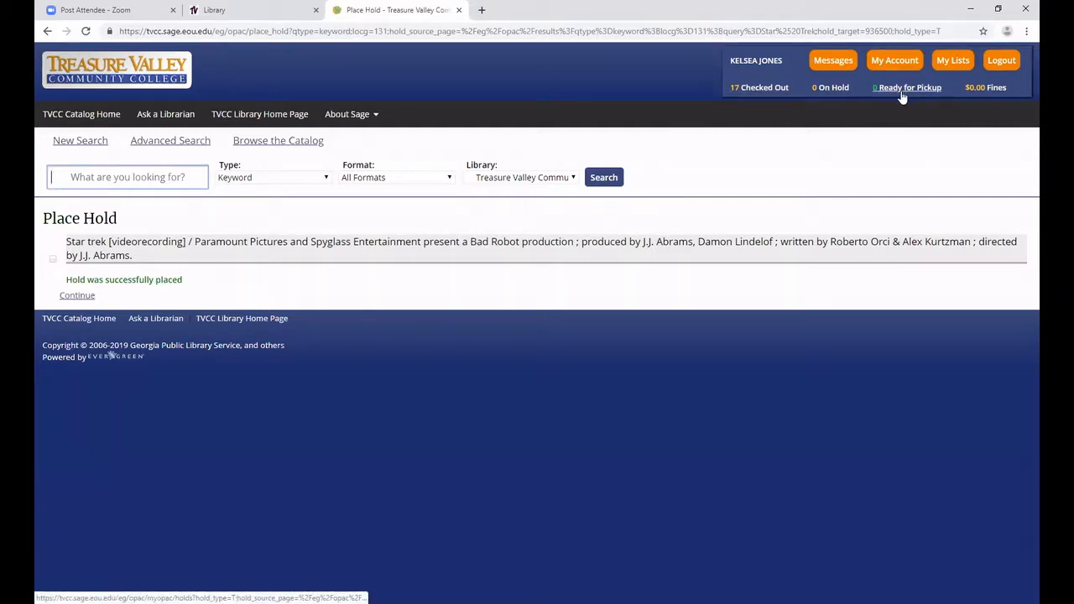
mouse_move(986, 98)
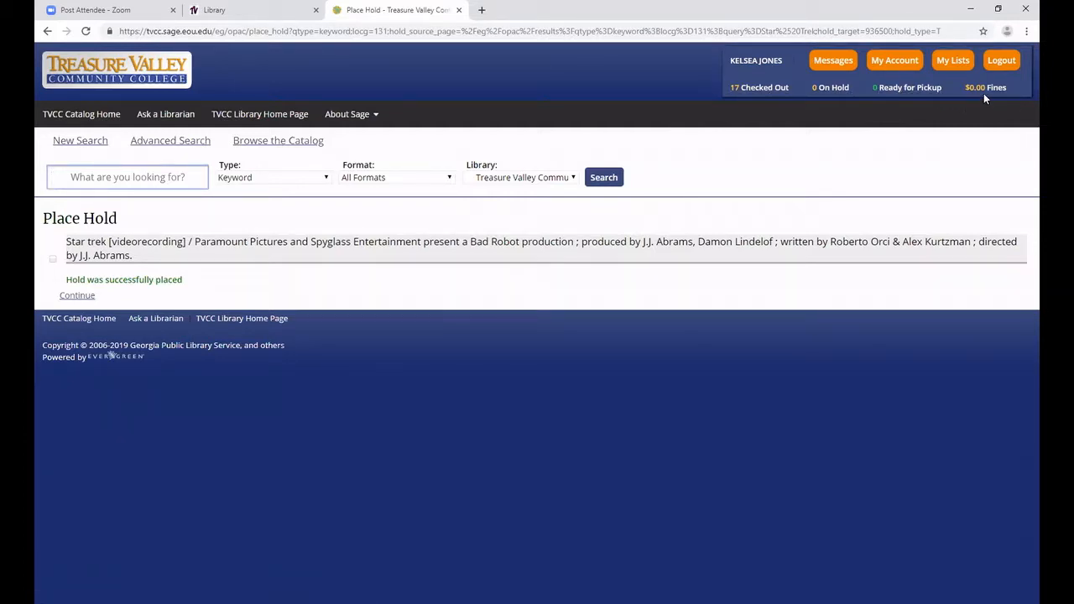
mouse_move(940, 122)
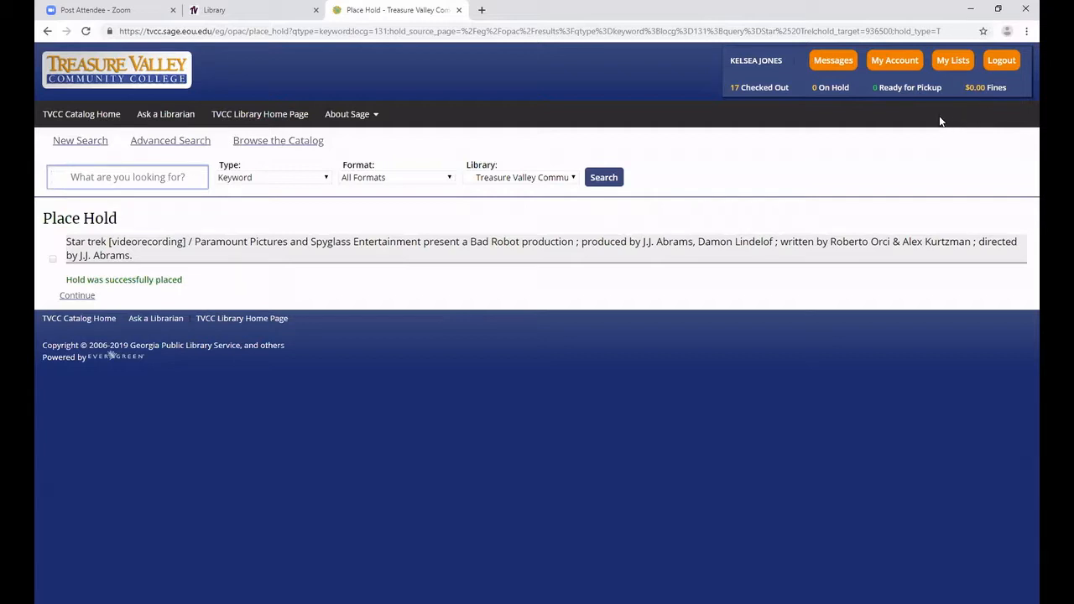
mouse_move(894, 81)
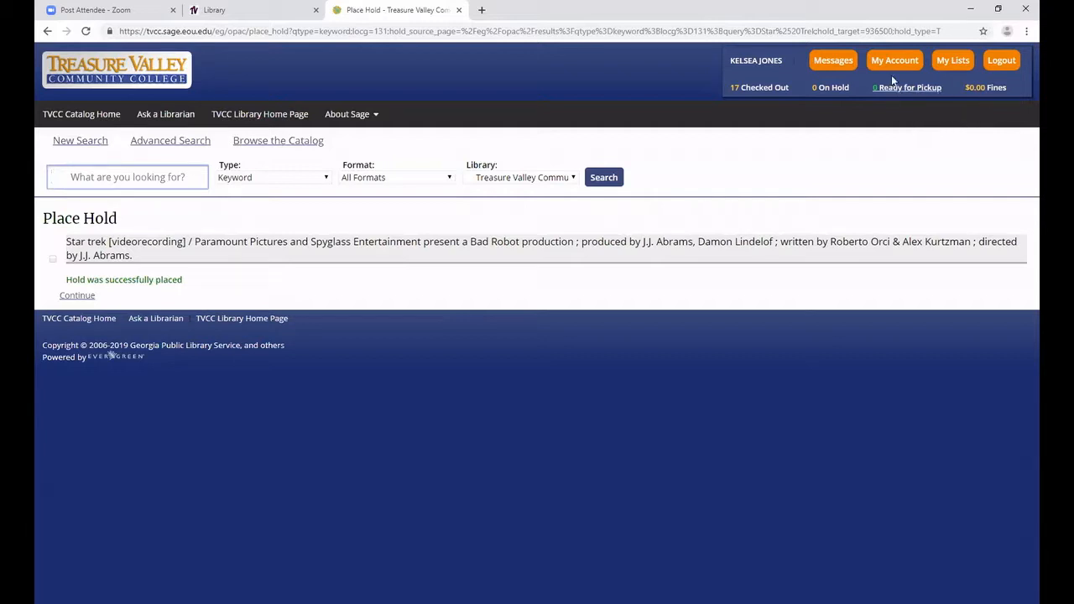
Go from the hold confirmation to the My Account overview.
left_click(894, 60)
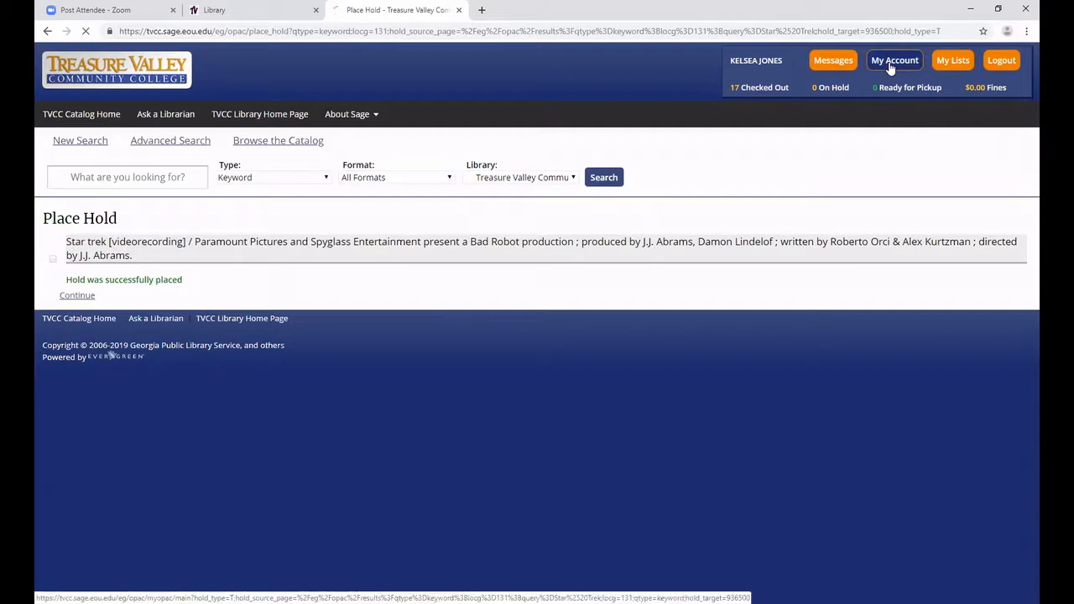
left_click(894, 60)
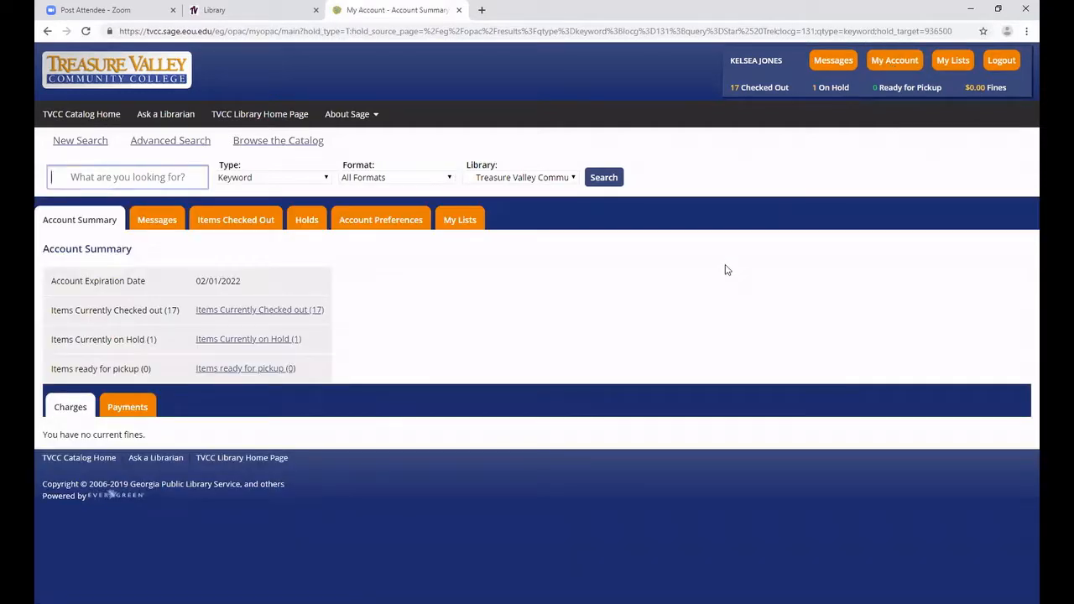
mouse_move(638, 416)
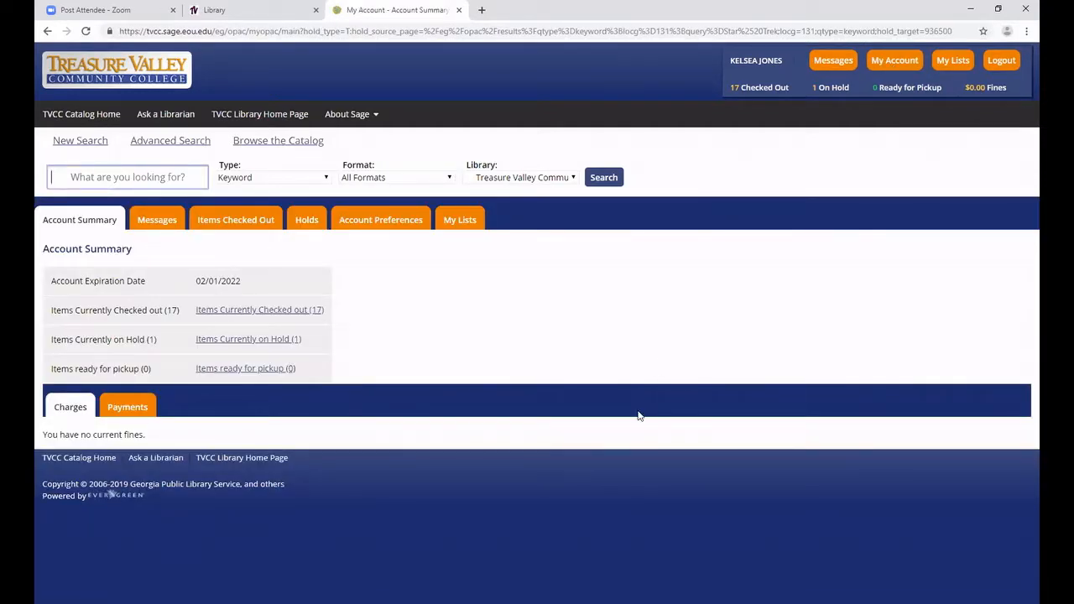
mouse_move(326, 472)
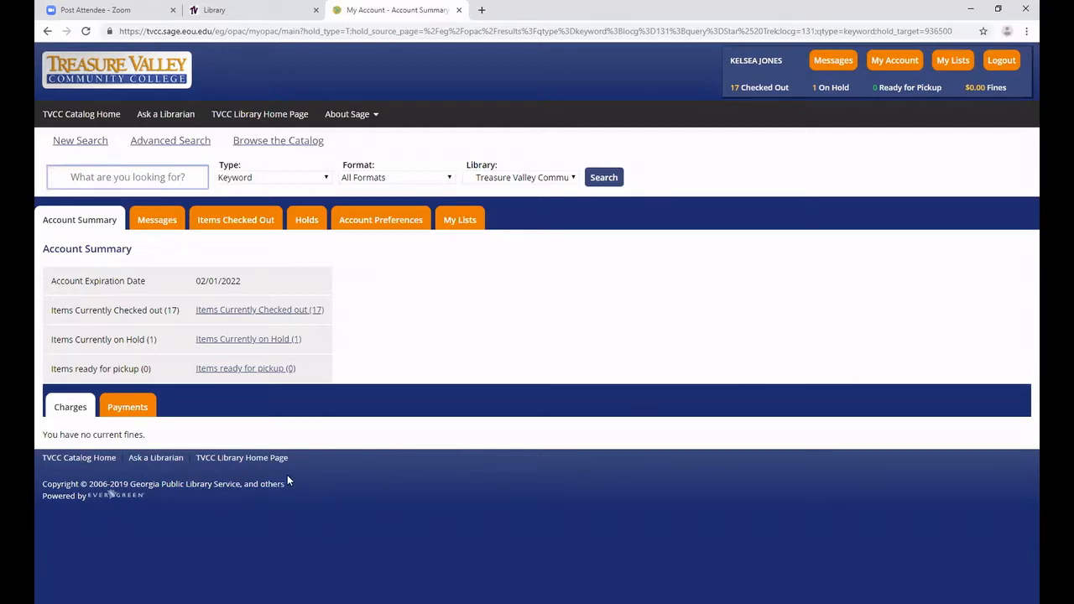
mouse_move(227, 436)
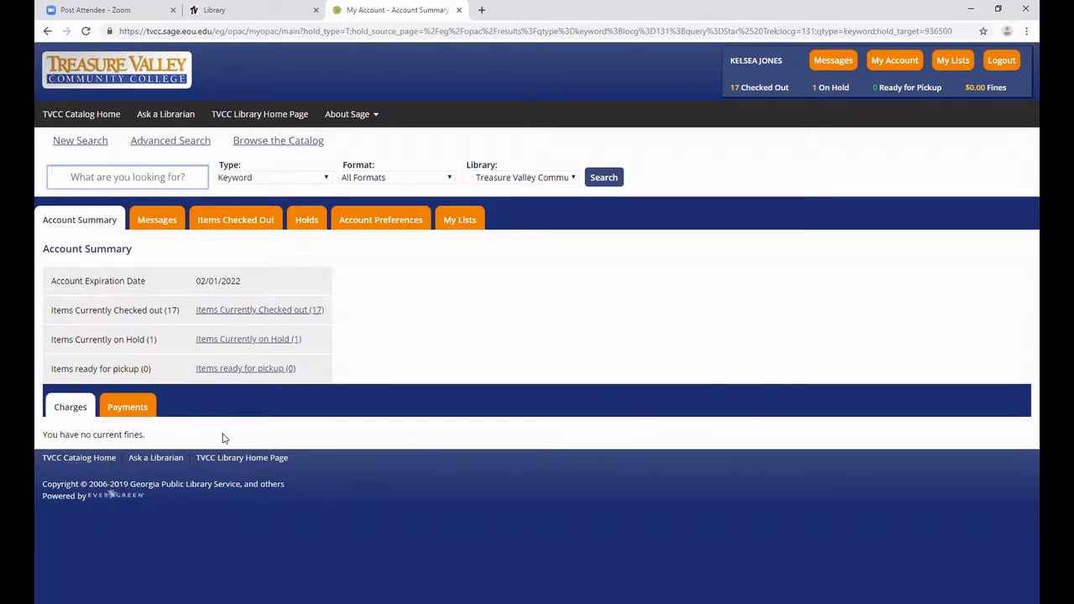
mouse_move(195, 304)
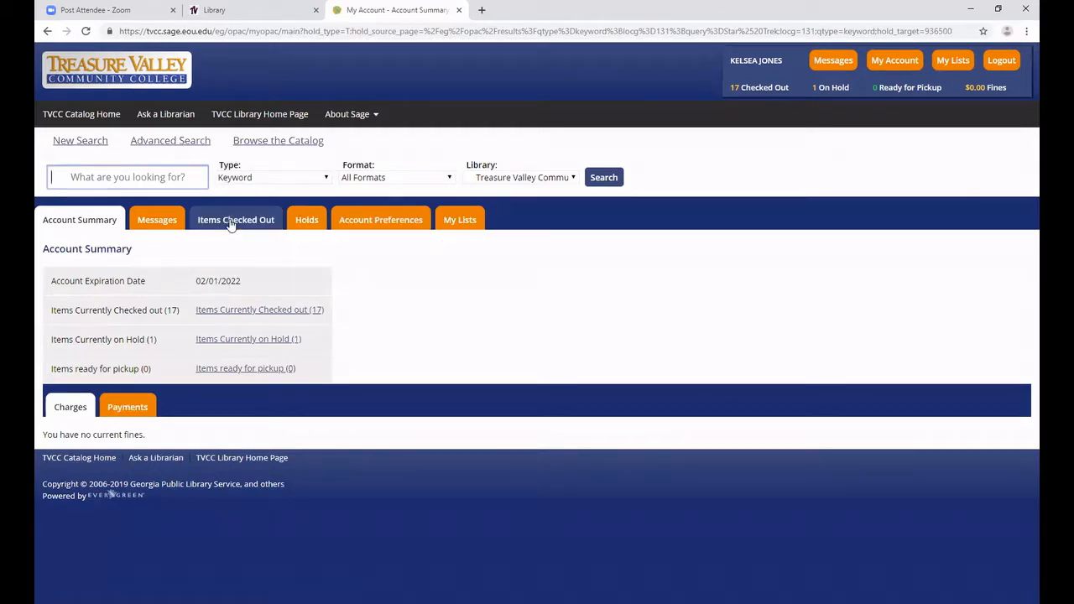
left_click(236, 219)
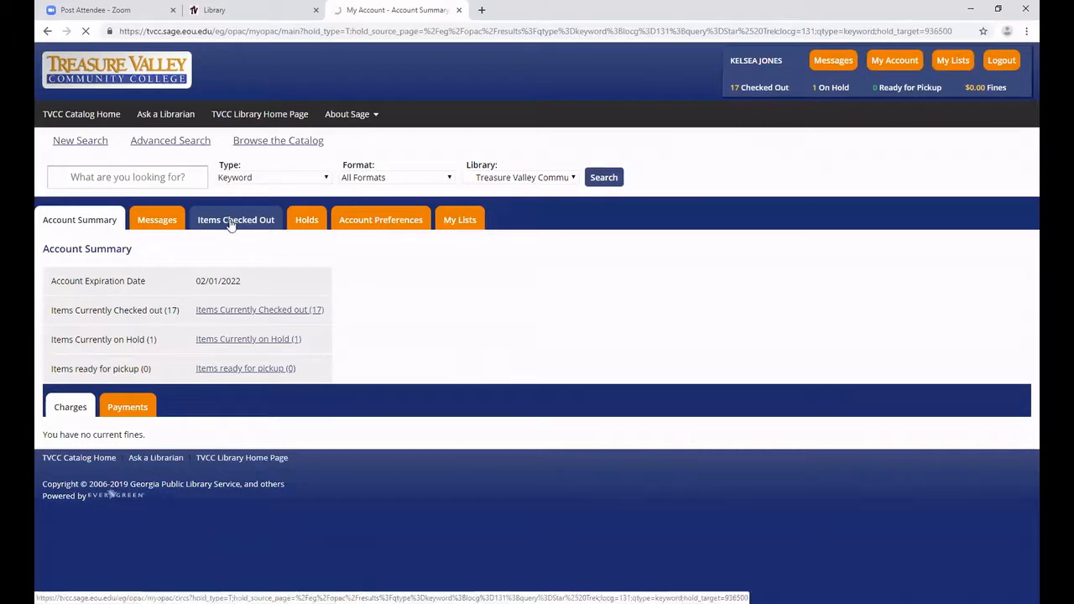
List checked-out items, tick Ninotchka [videorecording], then move to the Holds tab.
left_click(236, 219)
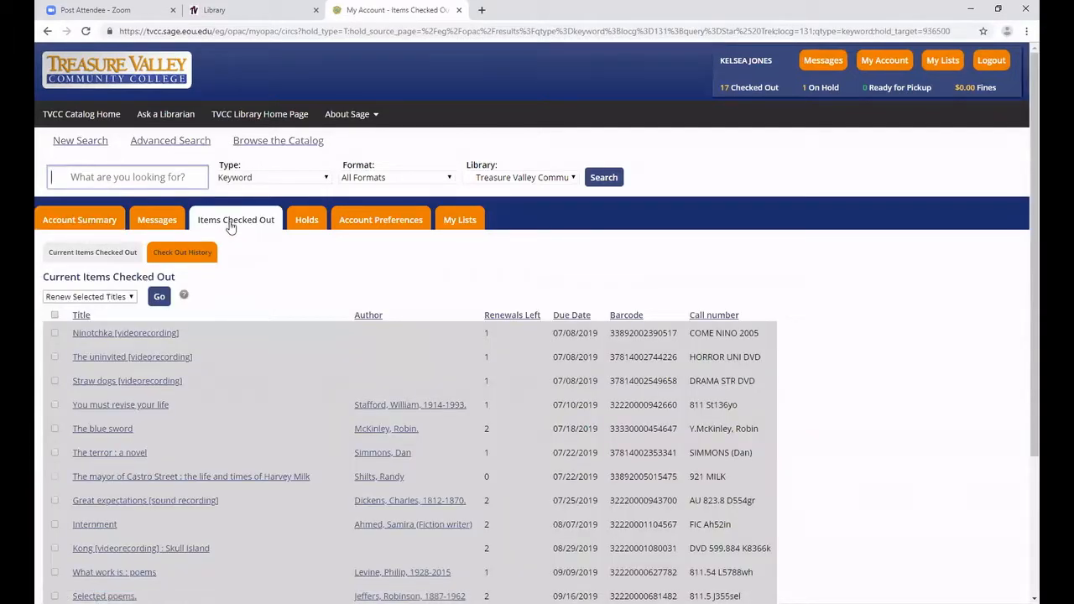
mouse_move(269, 269)
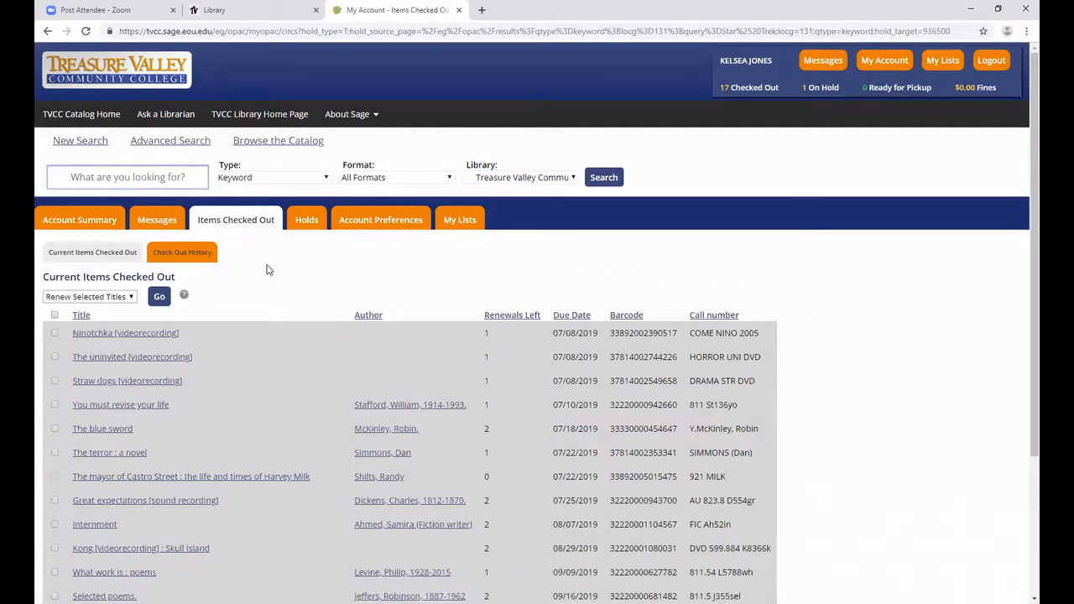
mouse_move(483, 311)
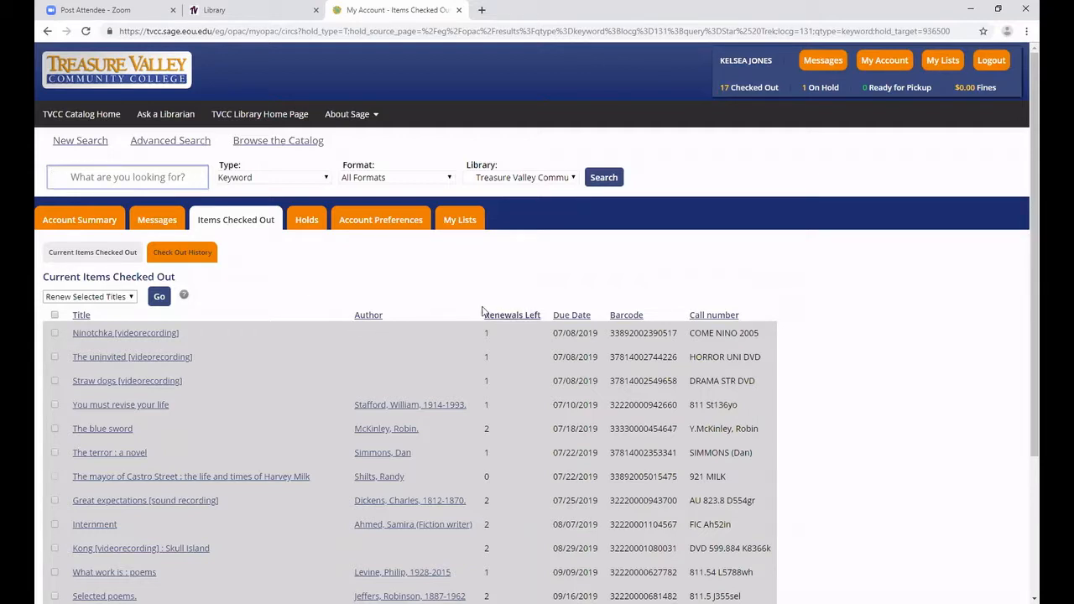
mouse_move(593, 315)
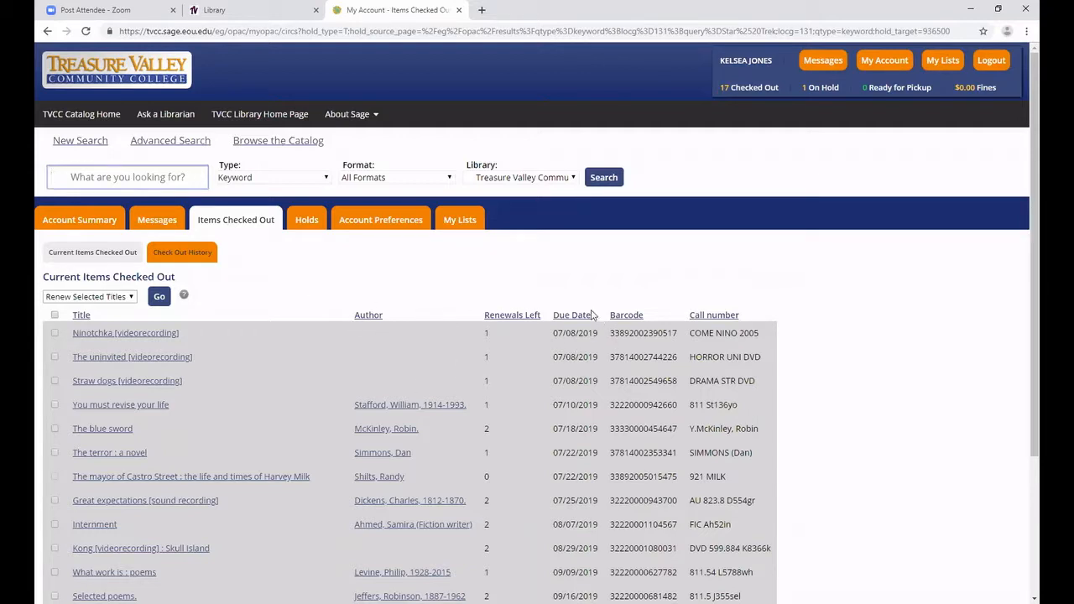
mouse_move(592, 314)
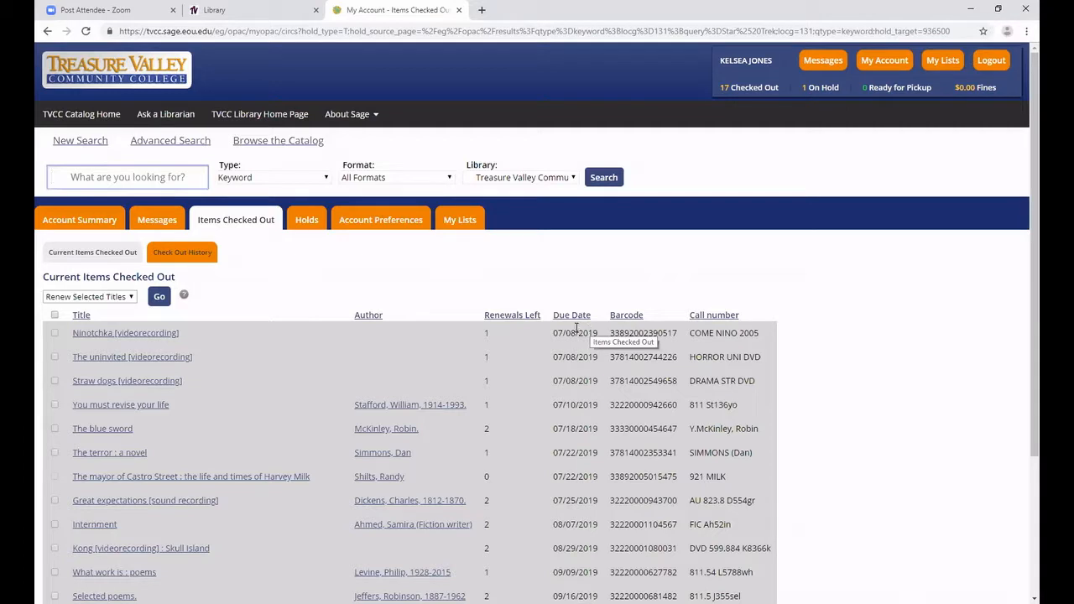
mouse_move(542, 302)
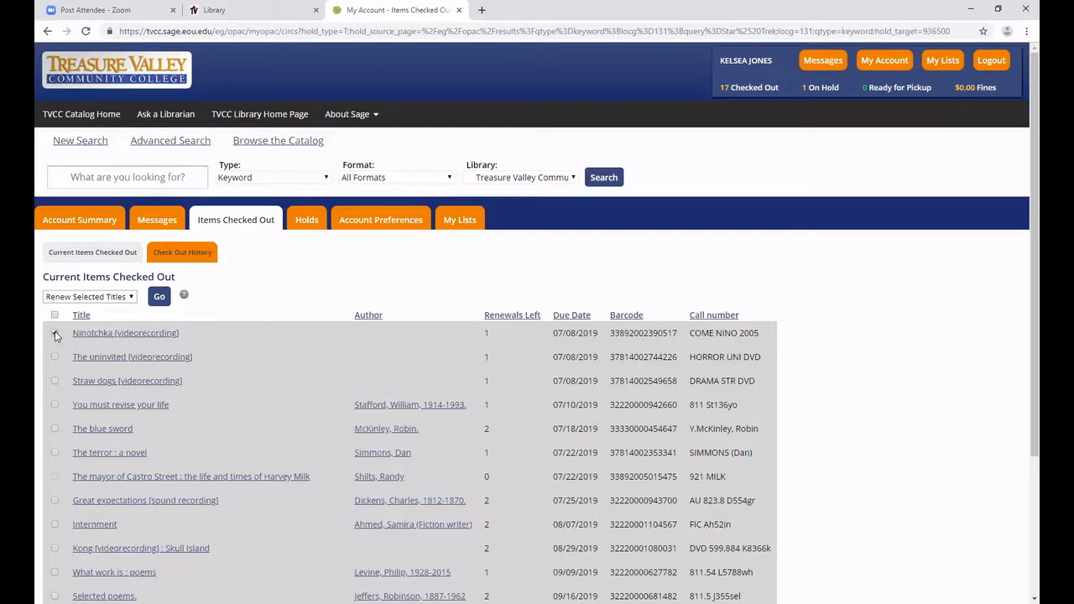
left_click(54, 333)
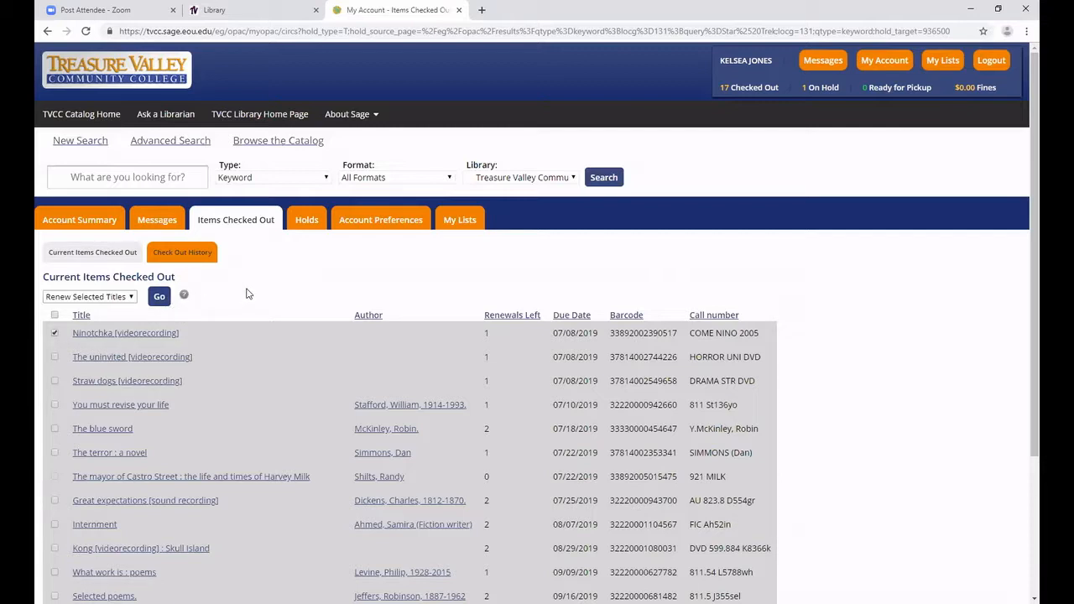
mouse_move(296, 300)
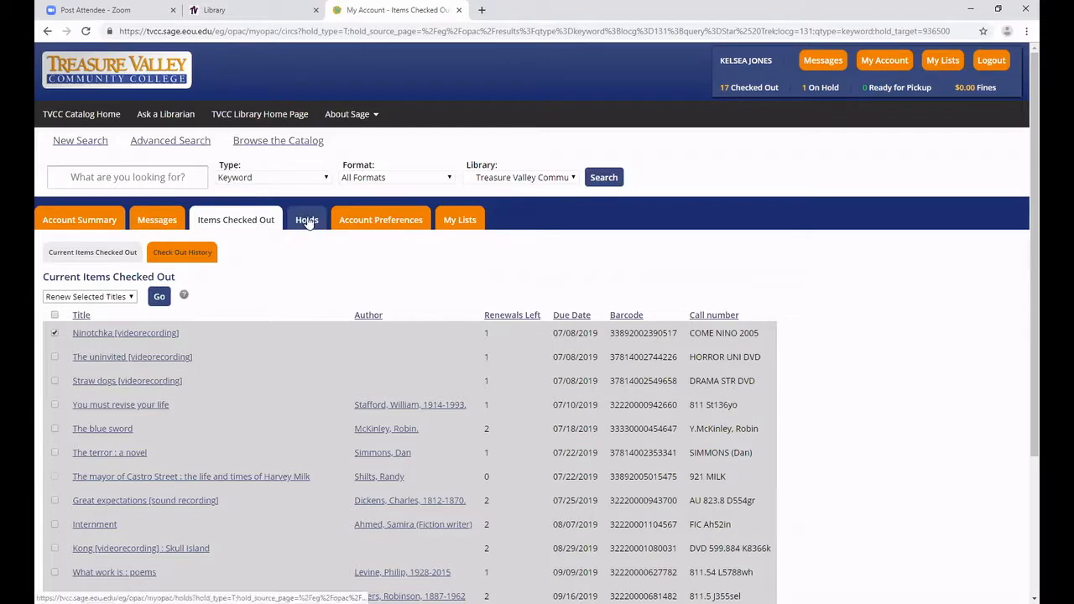
left_click(307, 219)
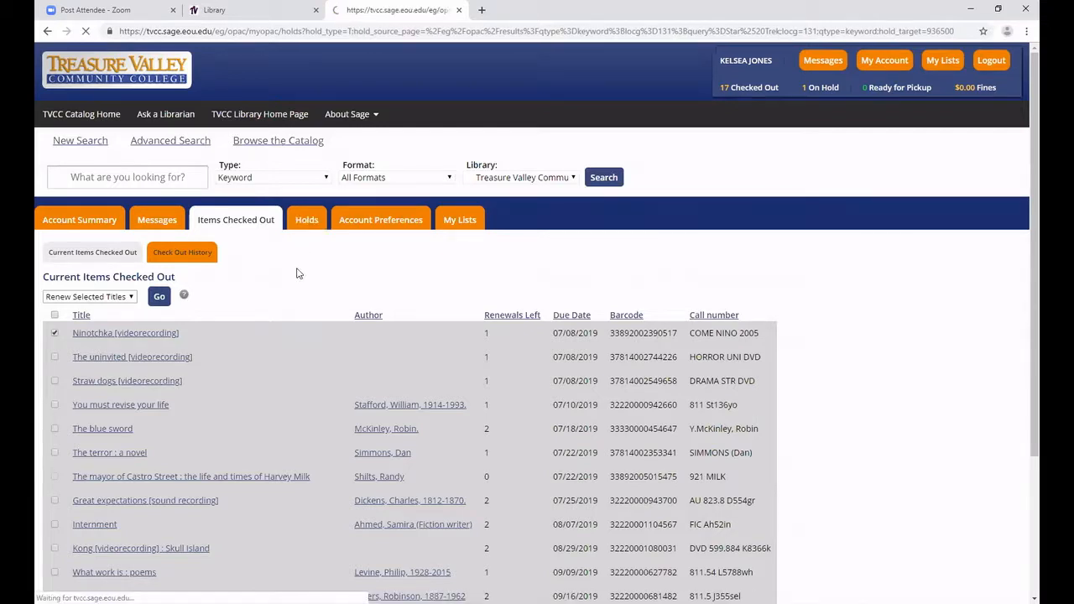
Tick the Star trek [videorecording] hold and cancel it with the Cancel action.
left_click(307, 219)
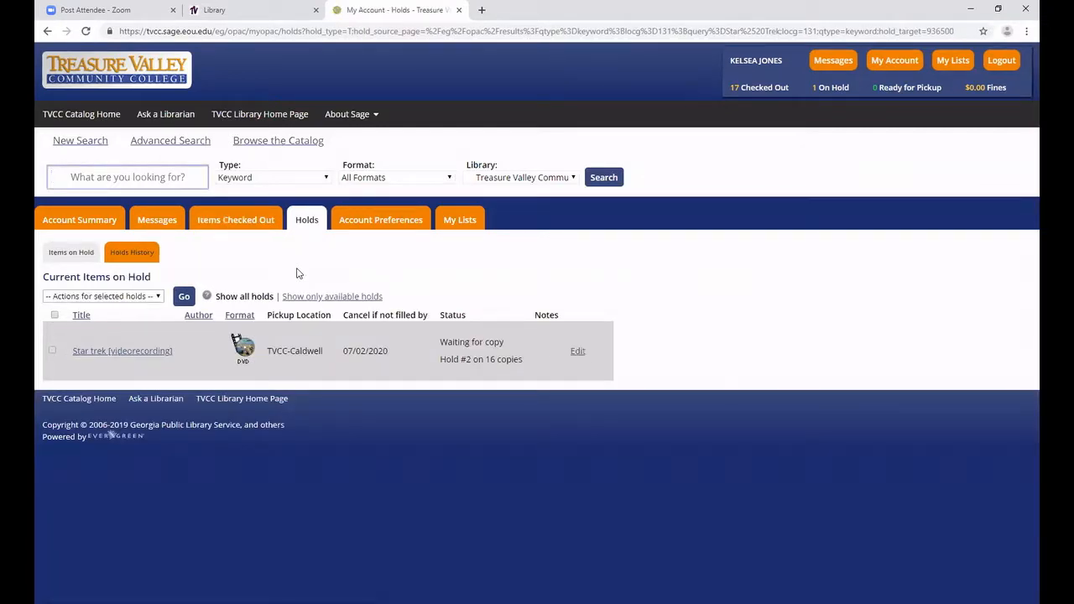
mouse_move(493, 384)
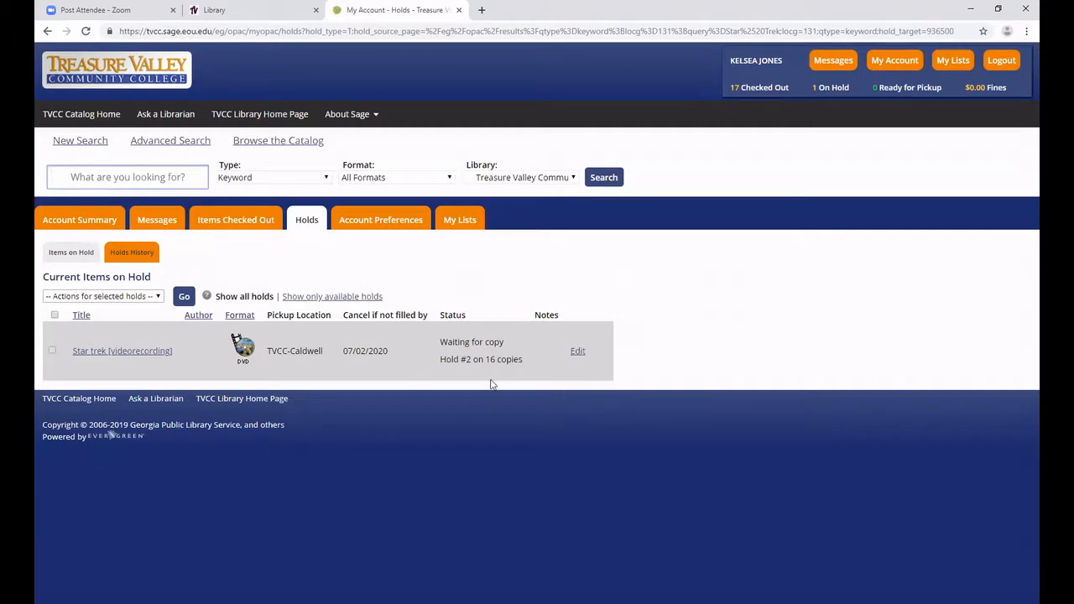
mouse_move(444, 438)
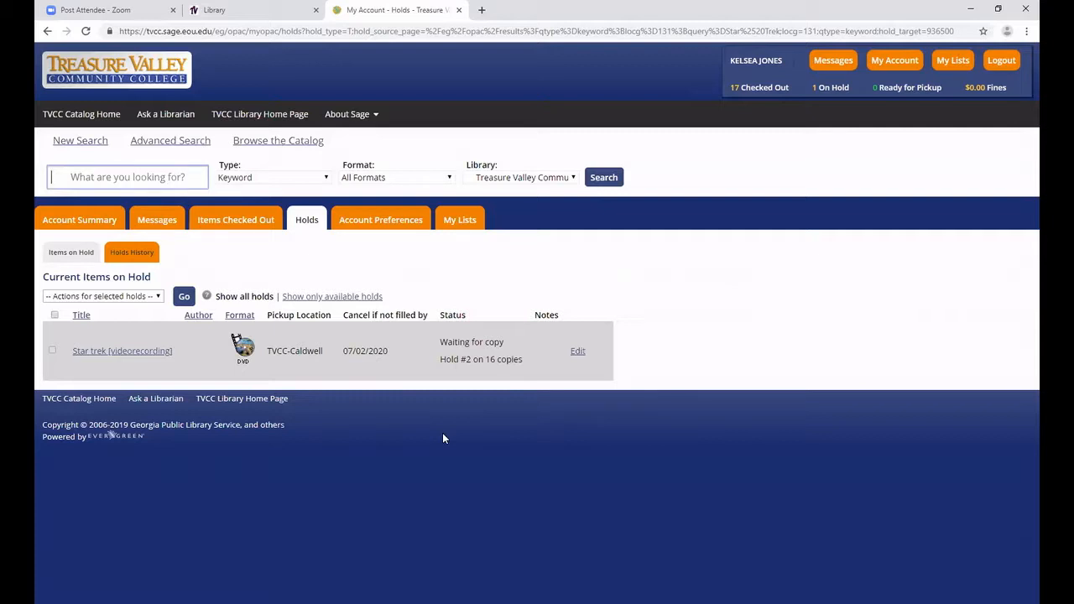
mouse_move(59, 361)
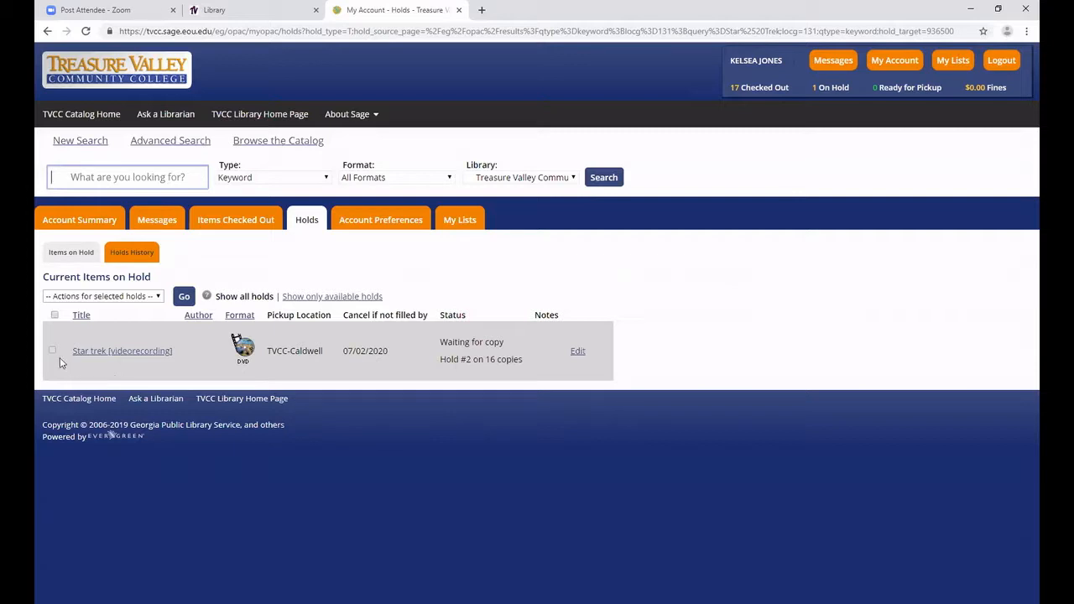
left_click(52, 350)
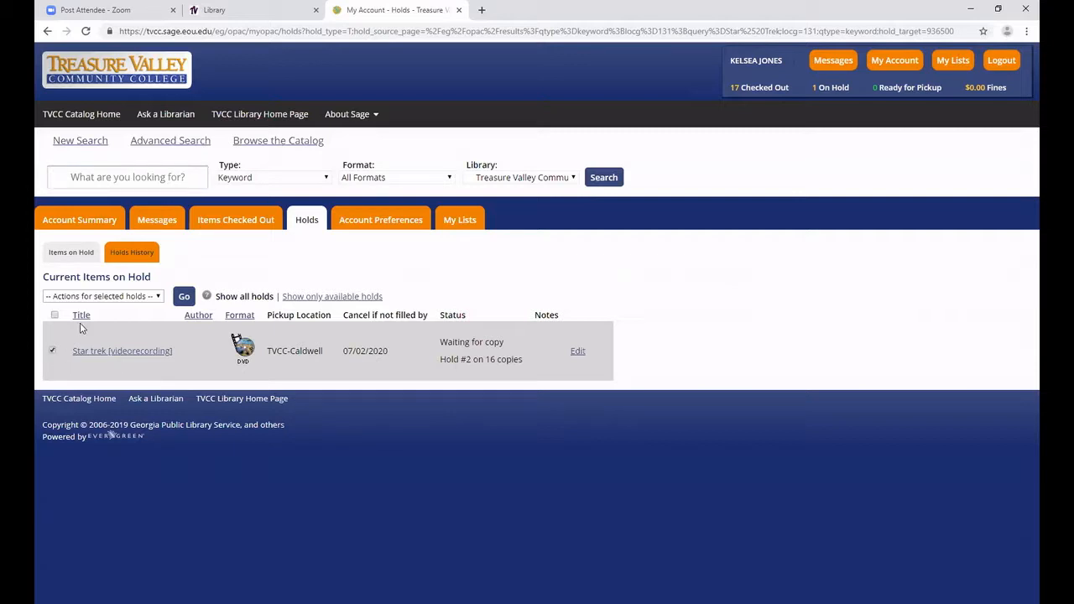
left_click(102, 295)
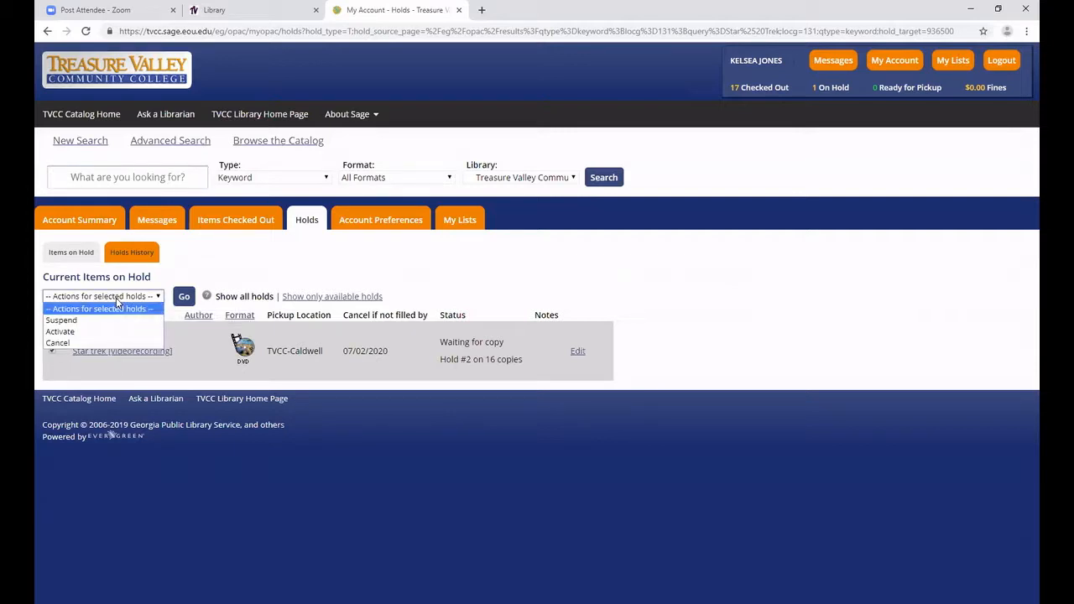
left_click(57, 342)
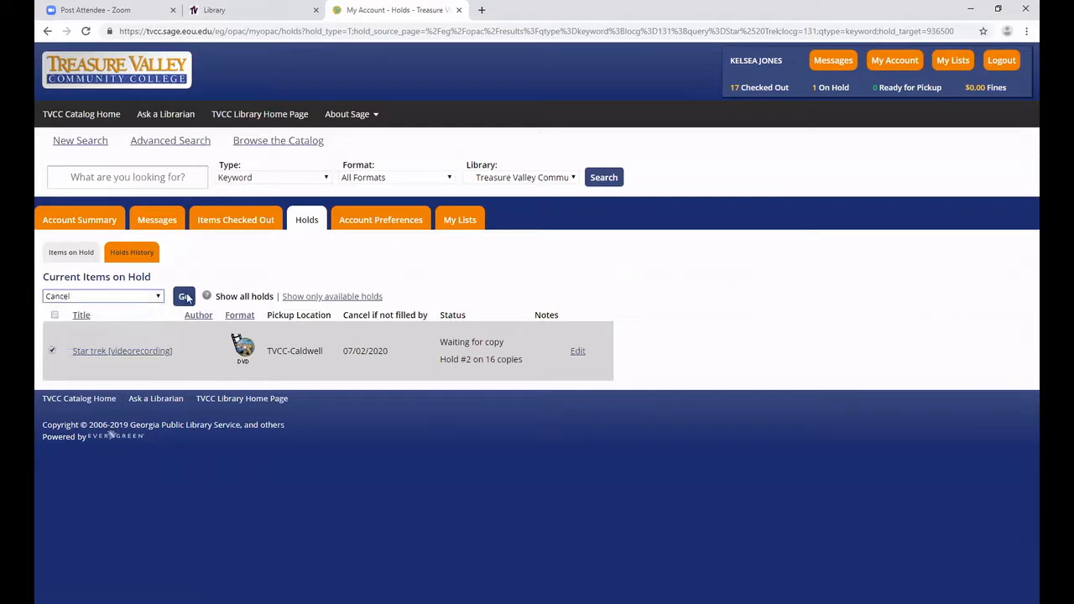
left_click(184, 296)
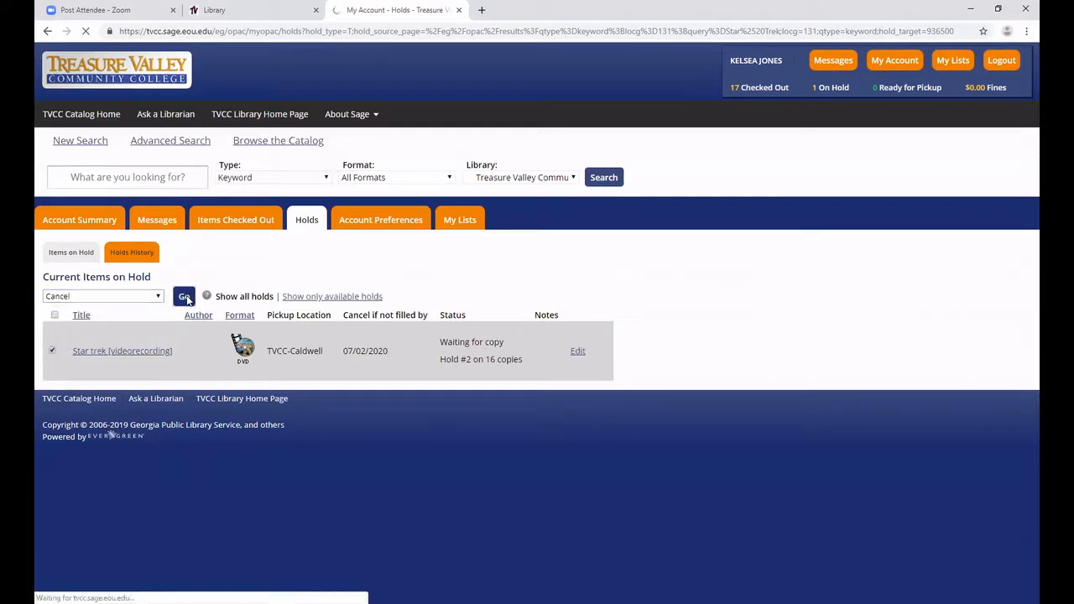
left_click(184, 296)
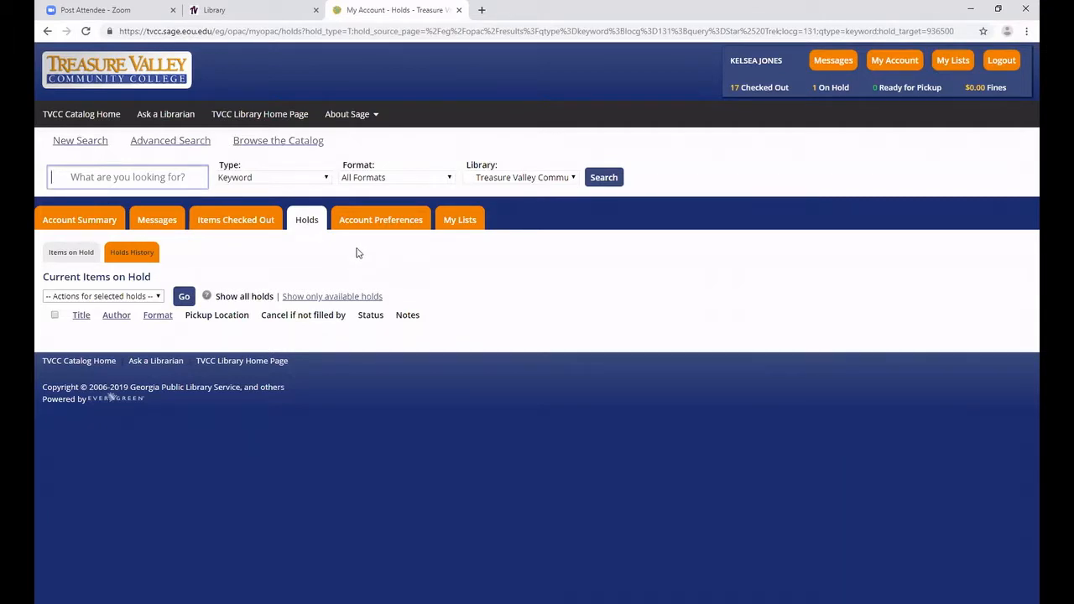
left_click(381, 220)
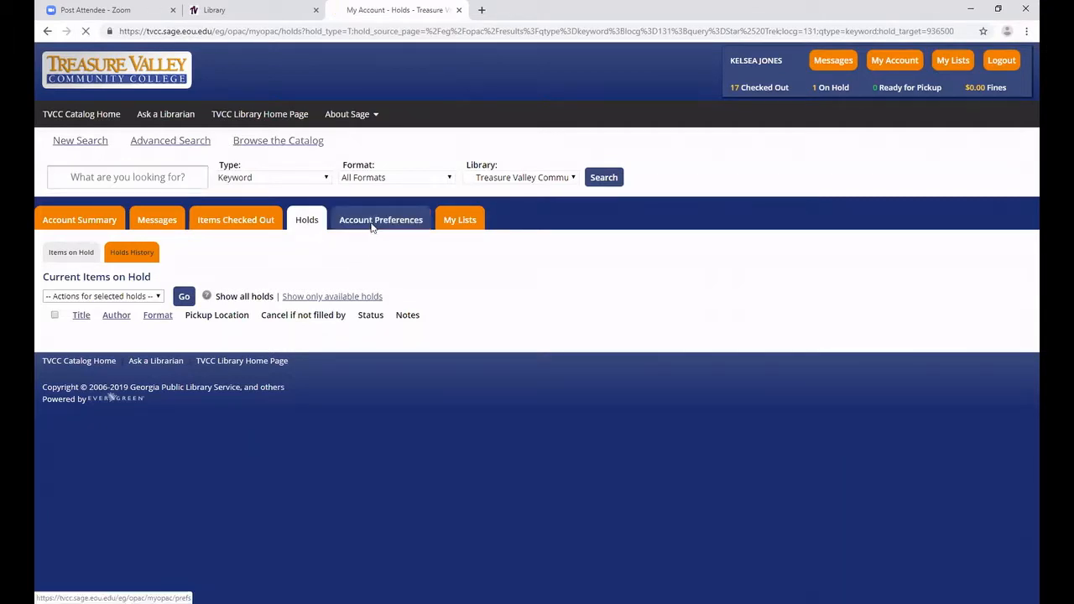
View Personal Information under Account Preferences, then log out.
left_click(381, 219)
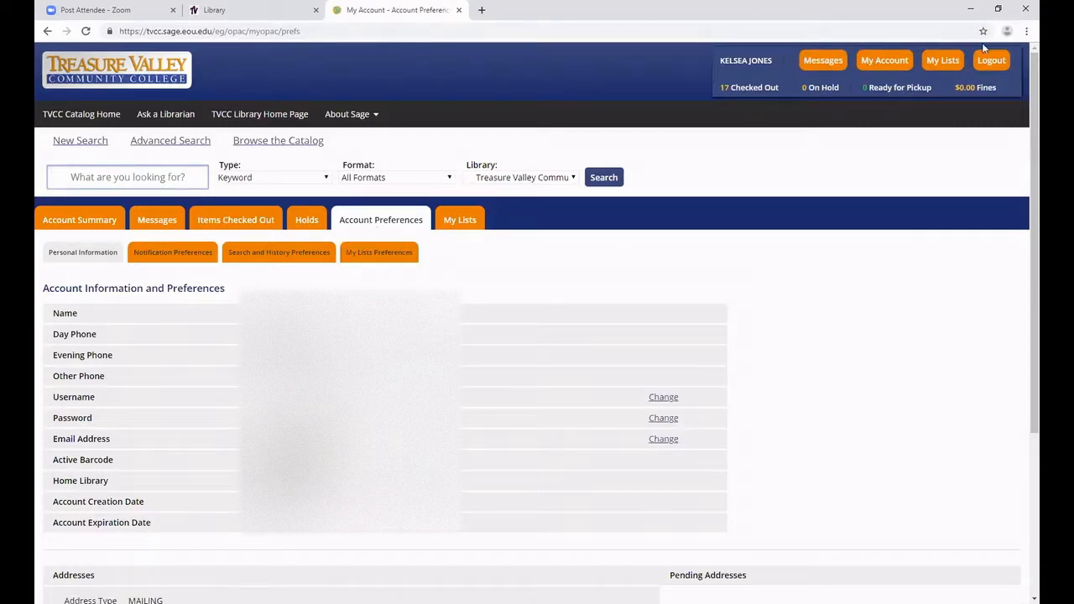
left_click(991, 60)
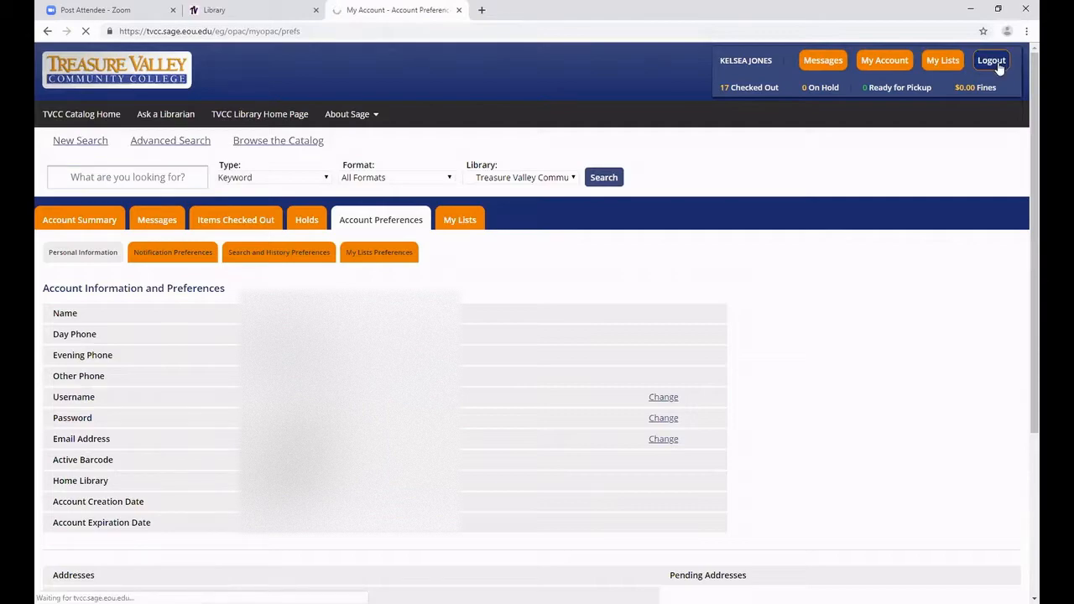